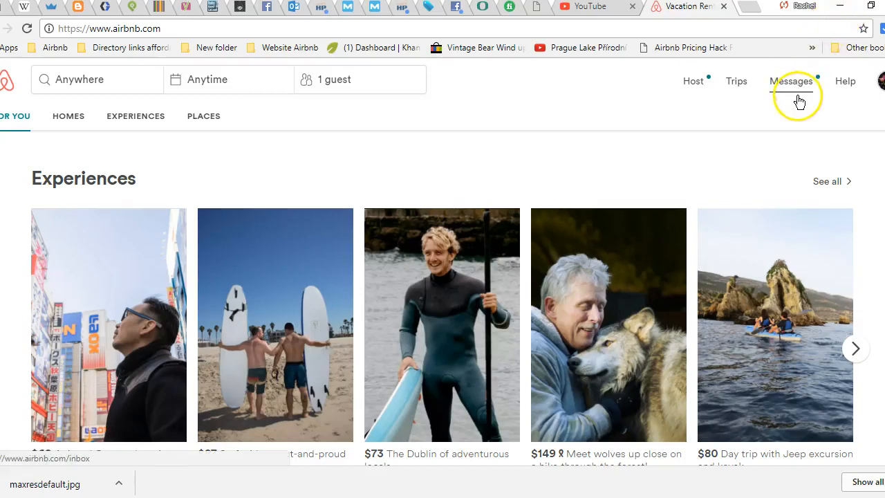
- Expand the Host menu in the top navigation to show dashboard, calendar and listings options
click(791, 81)
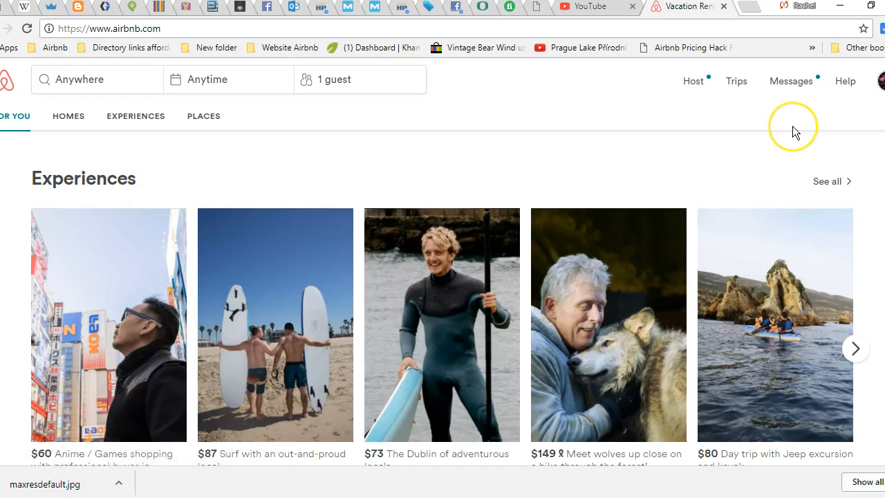
mouse_move(792, 132)
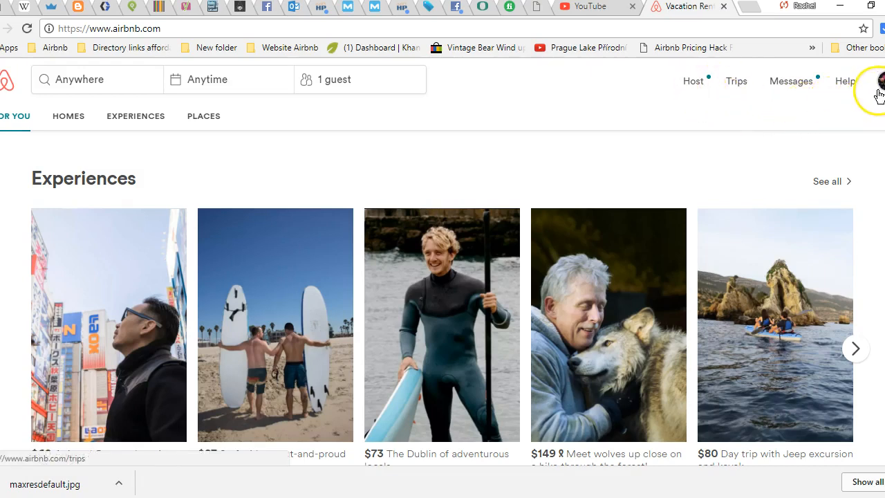
click(693, 81)
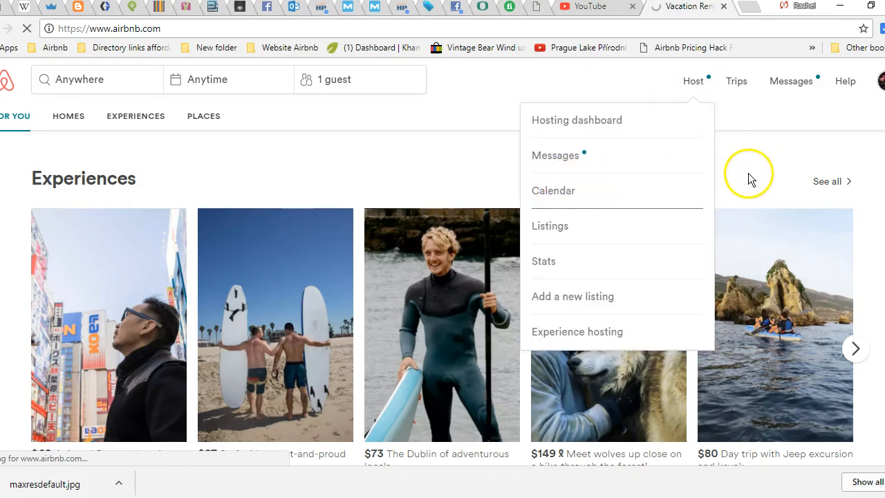
mouse_move(563, 200)
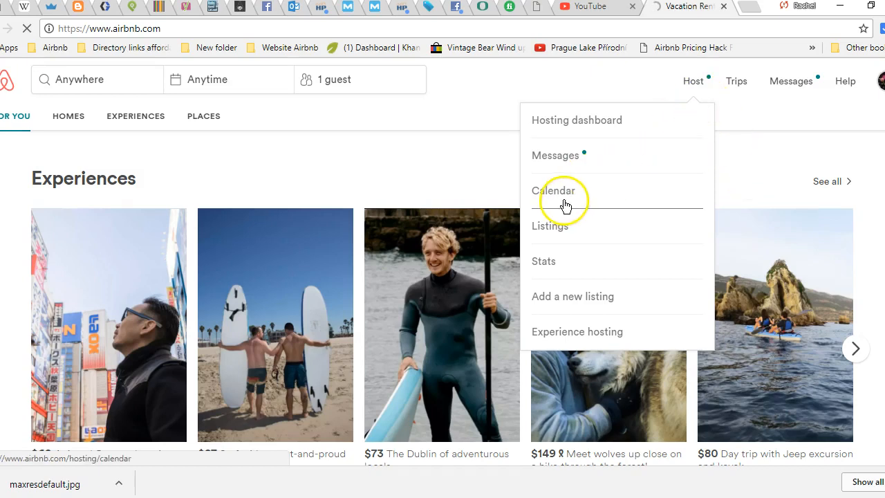
- Open the hosting calendar for the Hydra Island flat listing
click(554, 191)
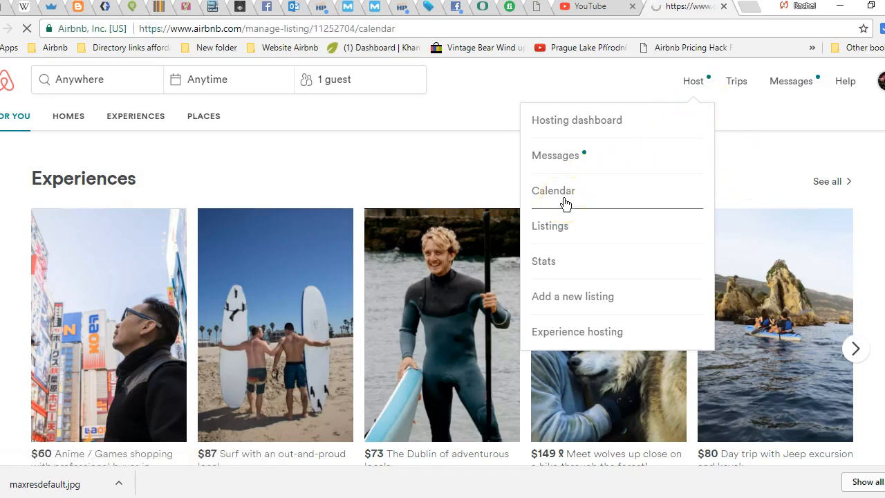
click(553, 190)
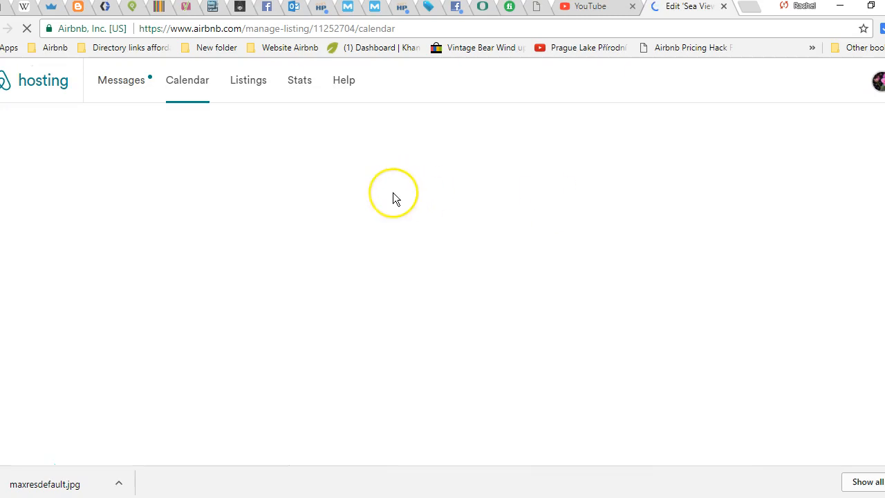
mouse_move(349, 263)
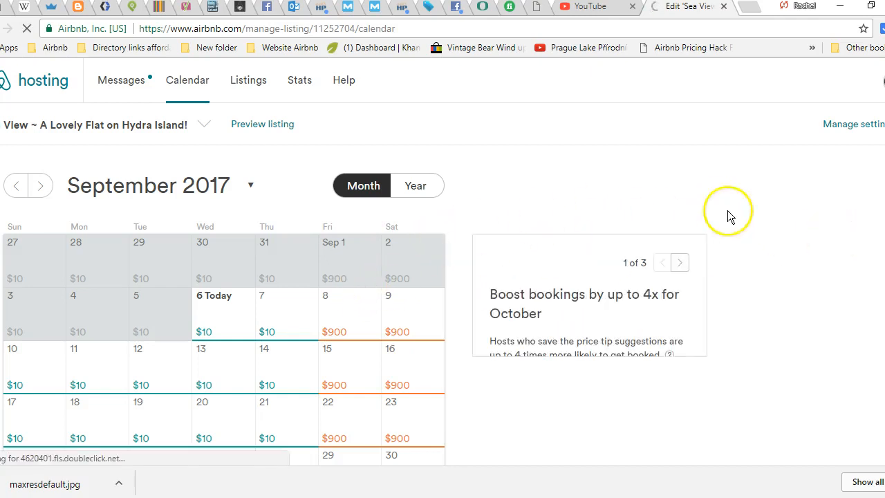
mouse_move(864, 261)
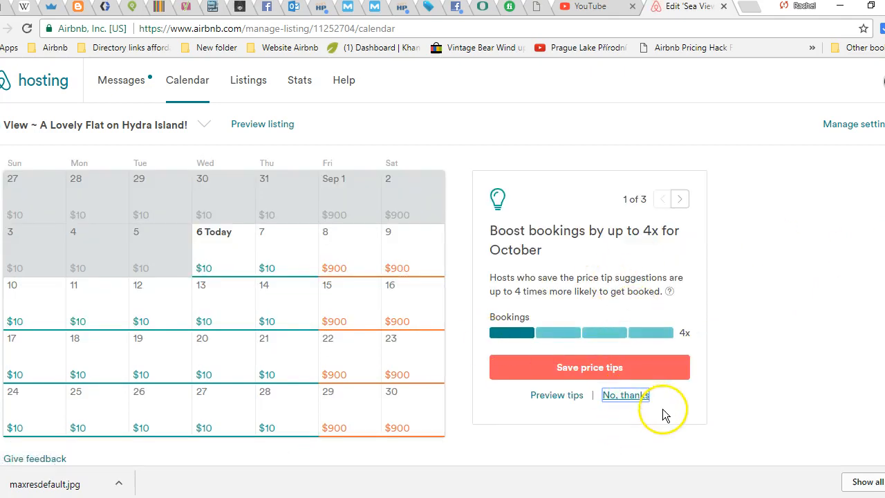
- Decline the October, November and September price tip cards with 'No, thanks'
click(625, 395)
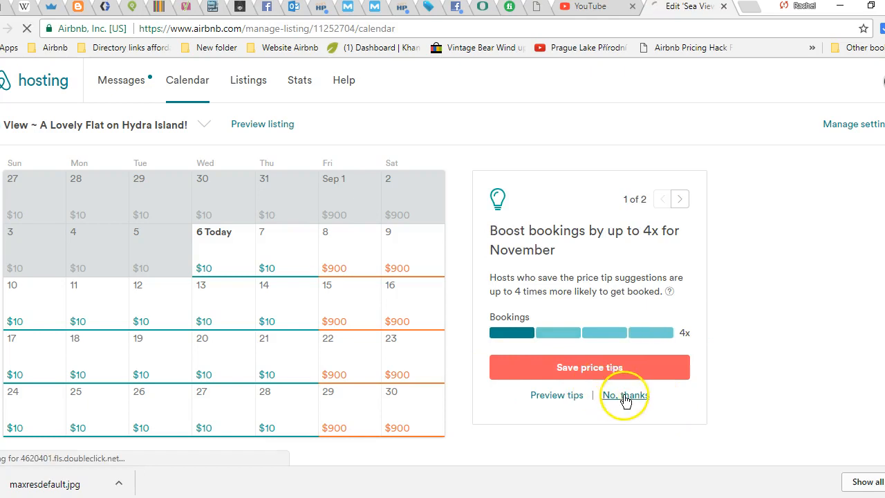
click(680, 199)
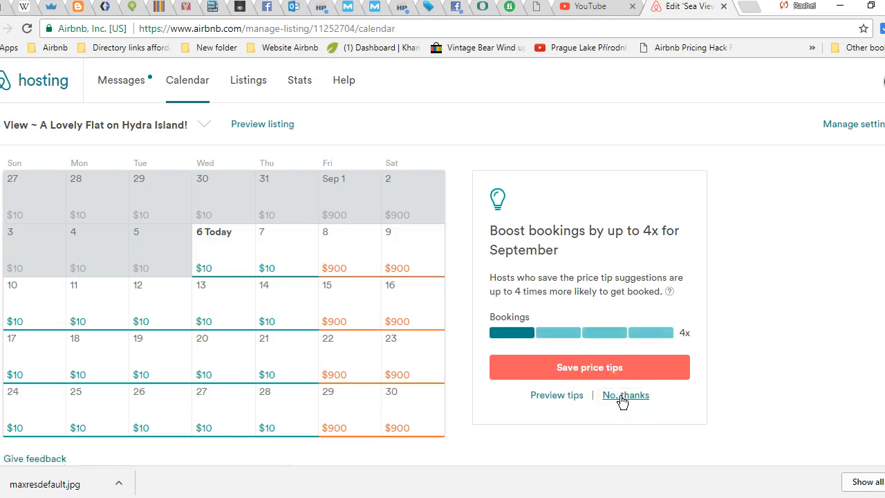
click(626, 395)
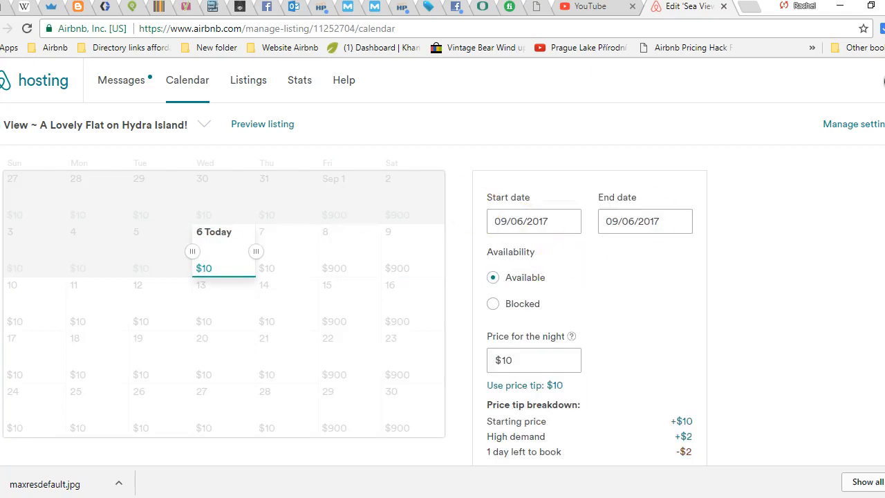
- Extend the selected range from Sep 6 to an end date of 10/20/2017
scroll(down, 3)
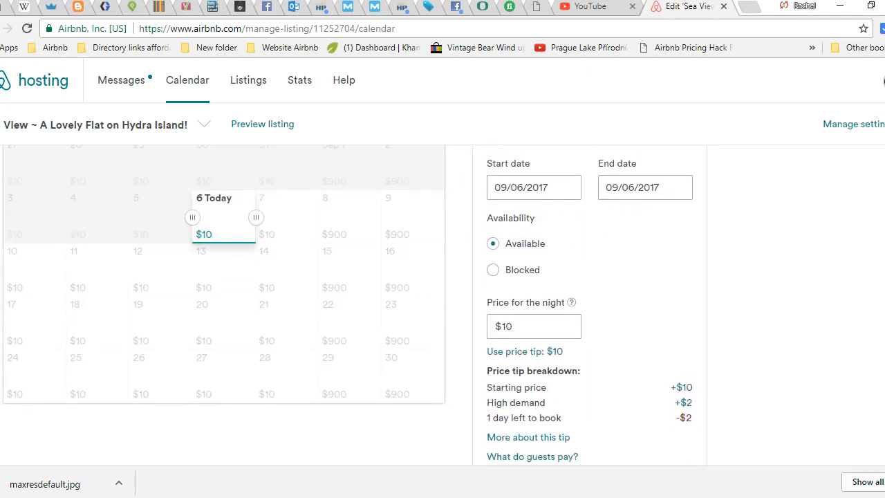
mouse_move(274, 231)
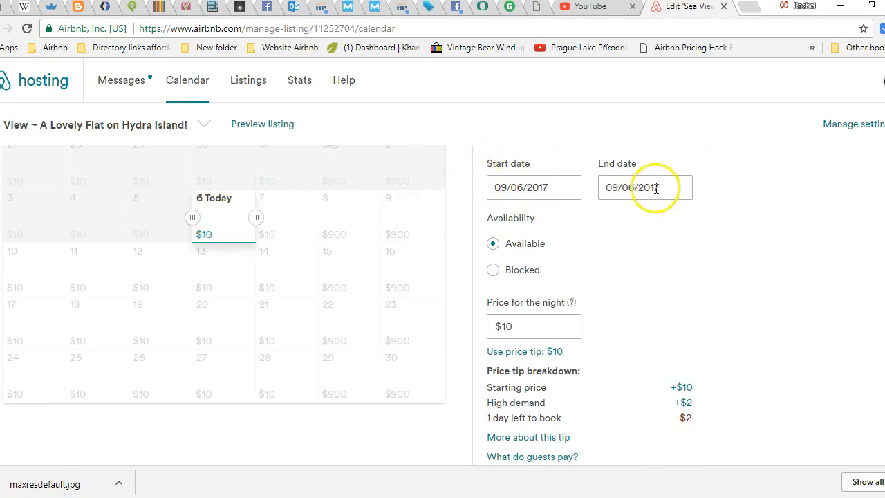
click(645, 187)
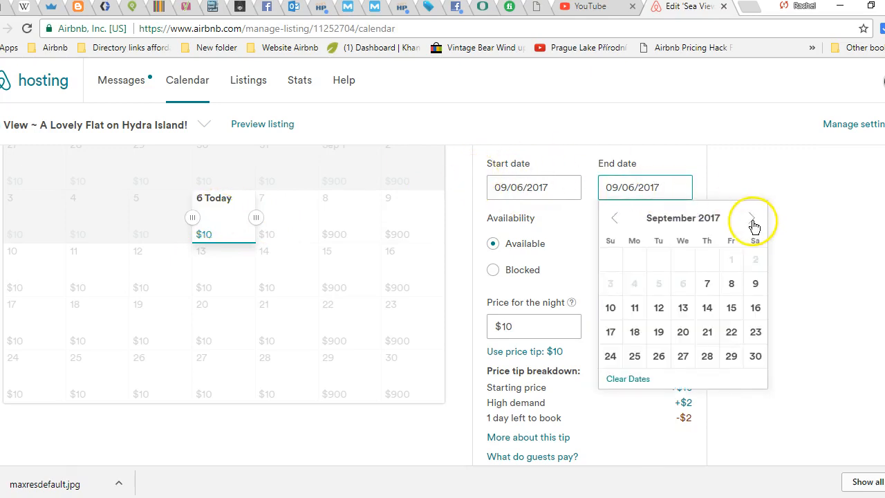
click(753, 218)
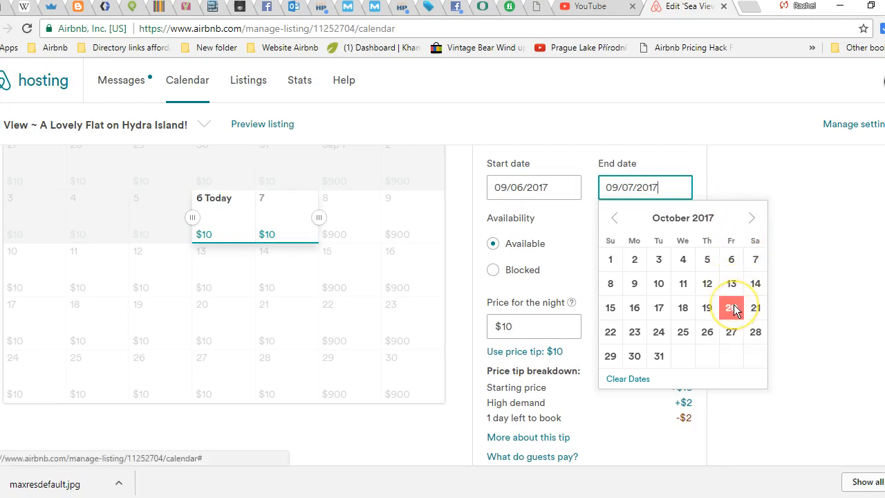
click(731, 307)
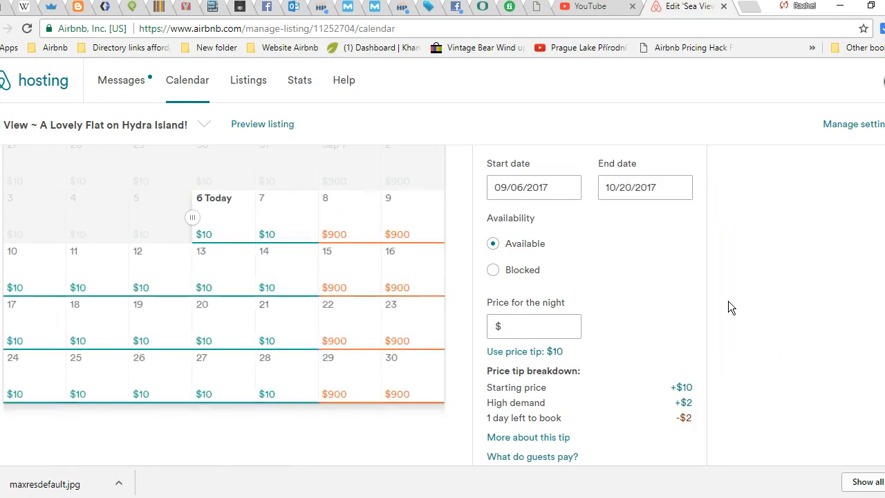
- Enter a nightly price of $500 for the range and save the changes
click(533, 326)
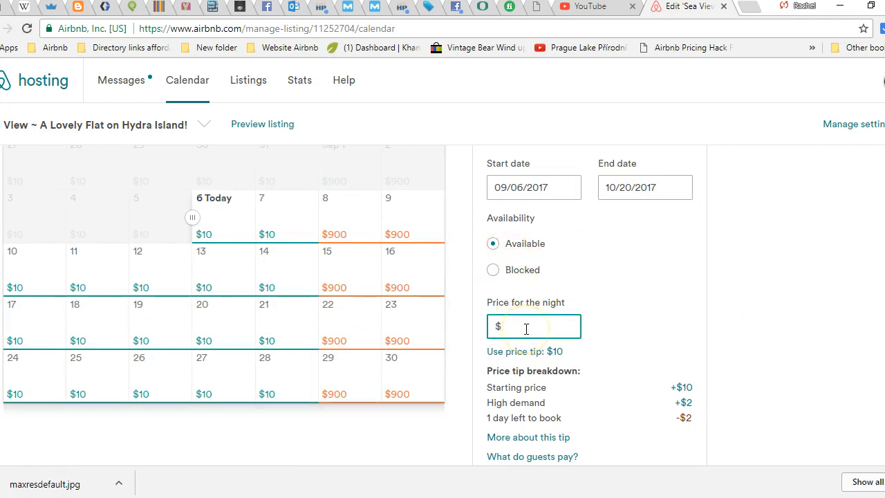
text(500)
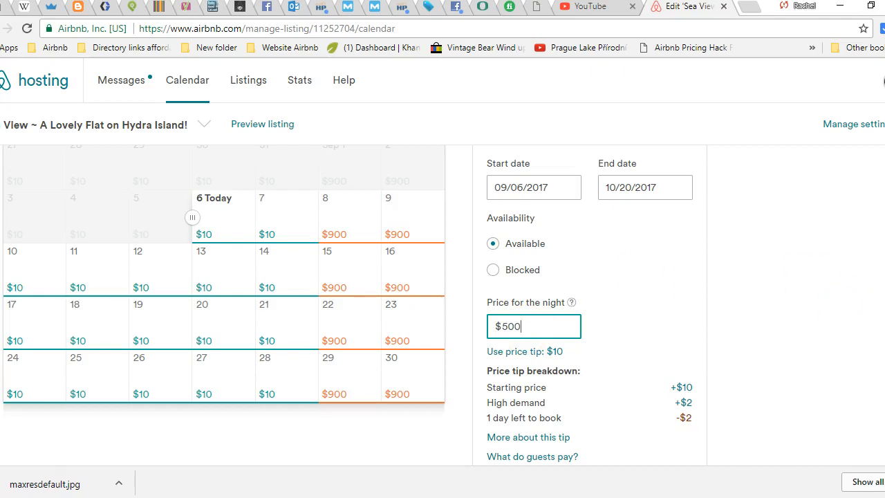
scroll(down, 3)
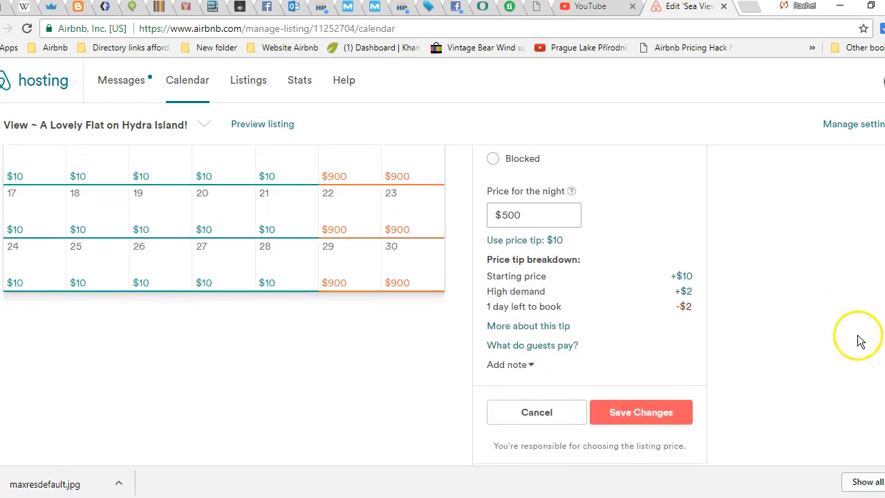
click(640, 412)
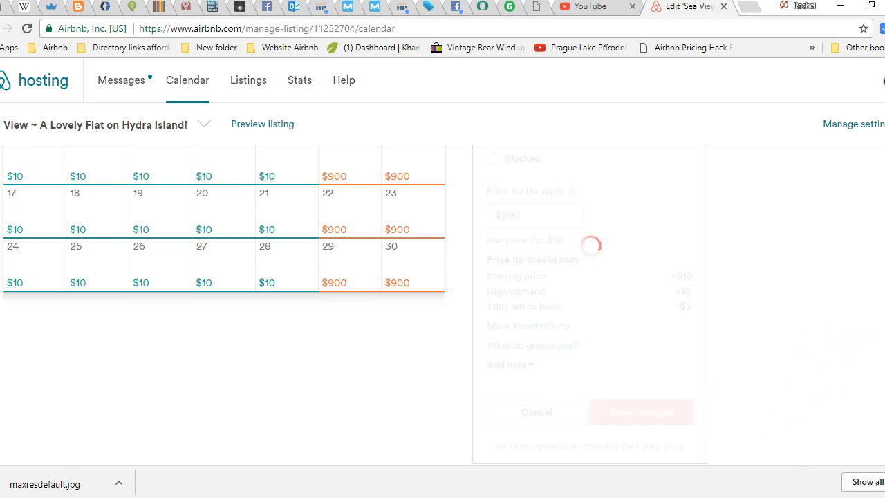
- Return to the September 2017 month calendar showing $500 nights and dismiss the follow-up tip
click(639, 412)
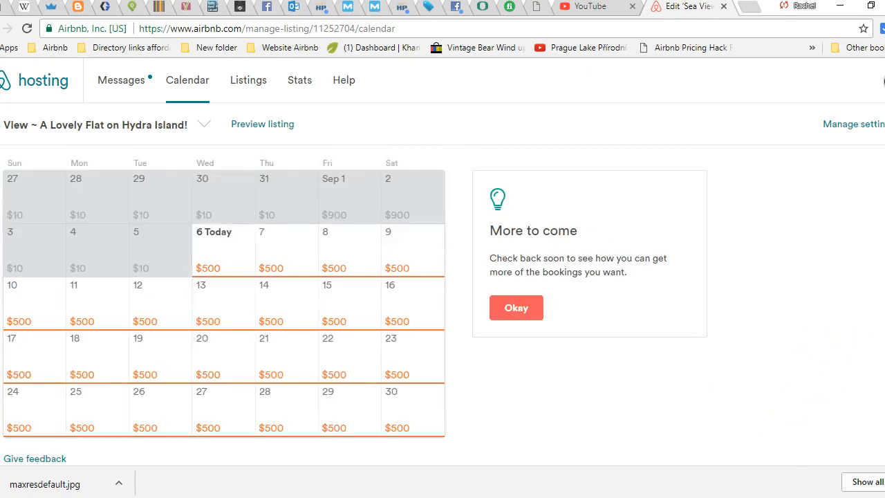
mouse_move(386, 309)
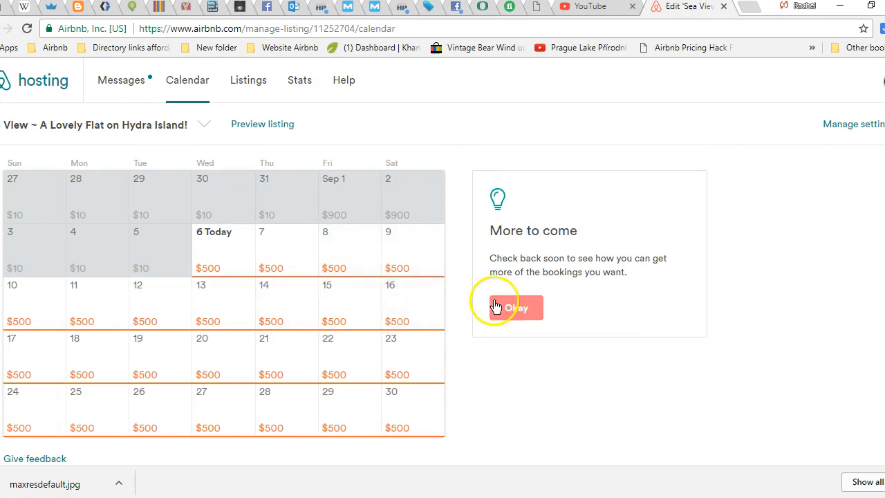
mouse_move(503, 338)
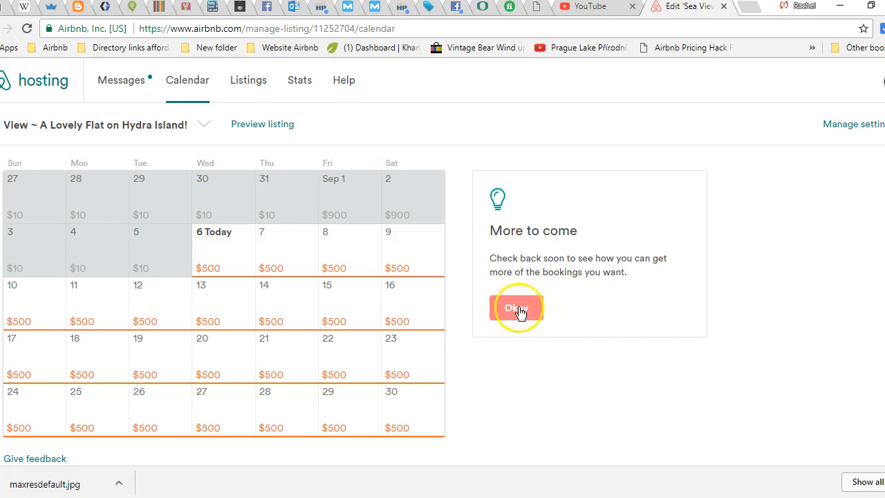
click(517, 307)
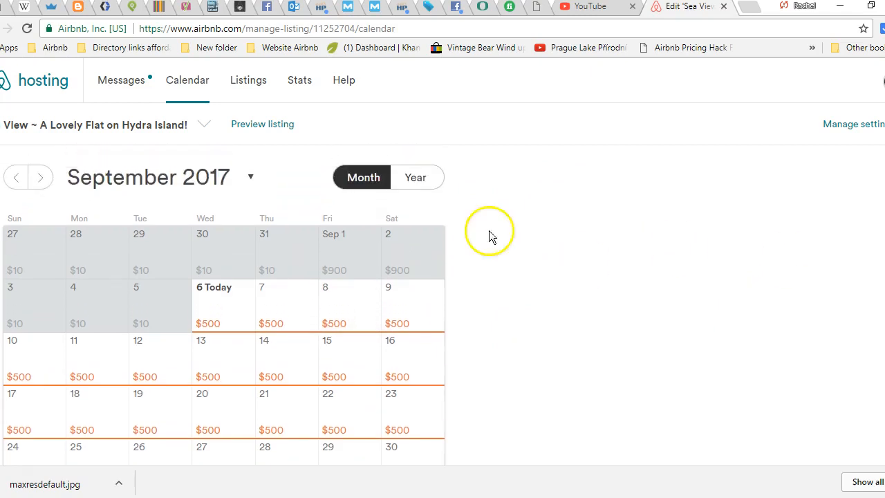
mouse_move(416, 178)
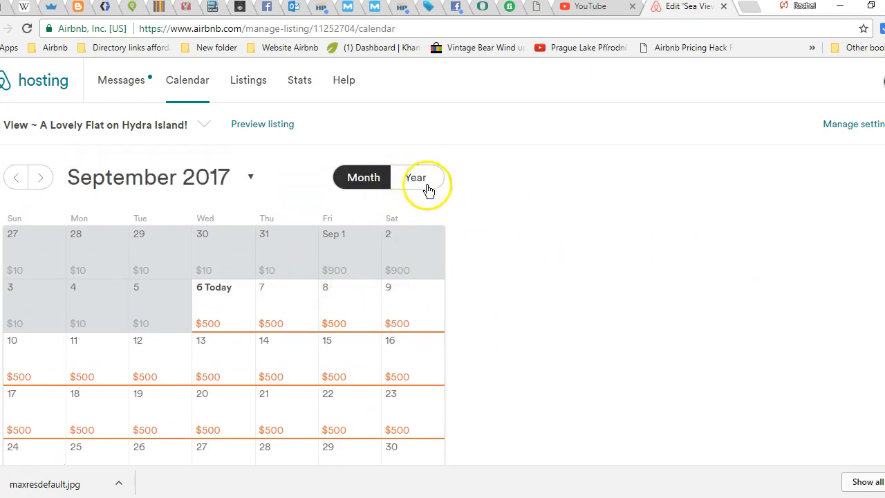
- Switch the calendar to Year view, briefly back to October 2017, then to Year view again
click(415, 177)
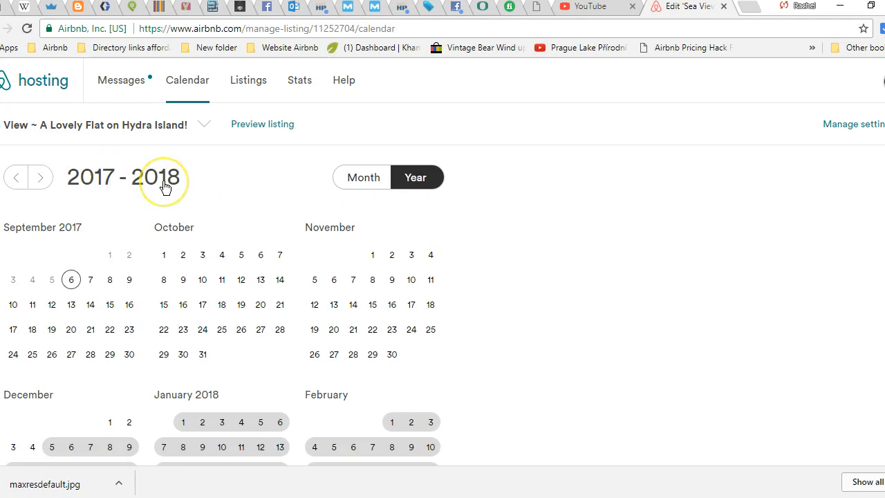
mouse_move(223, 280)
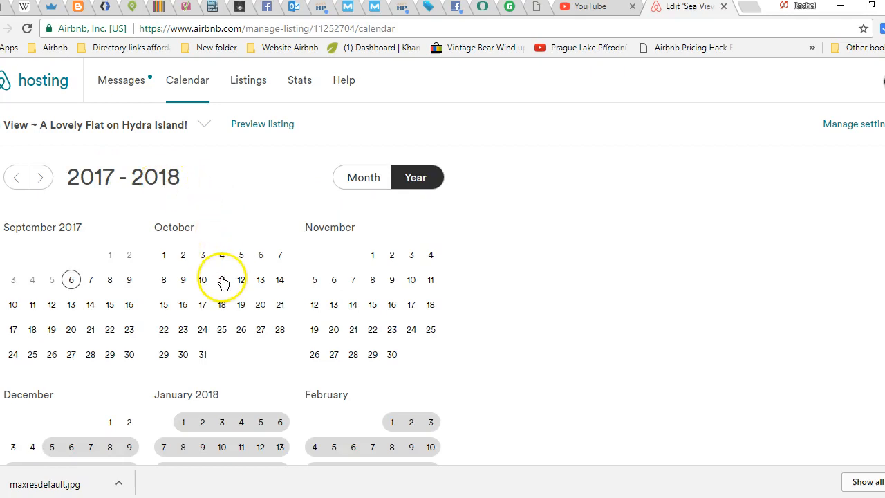
click(363, 177)
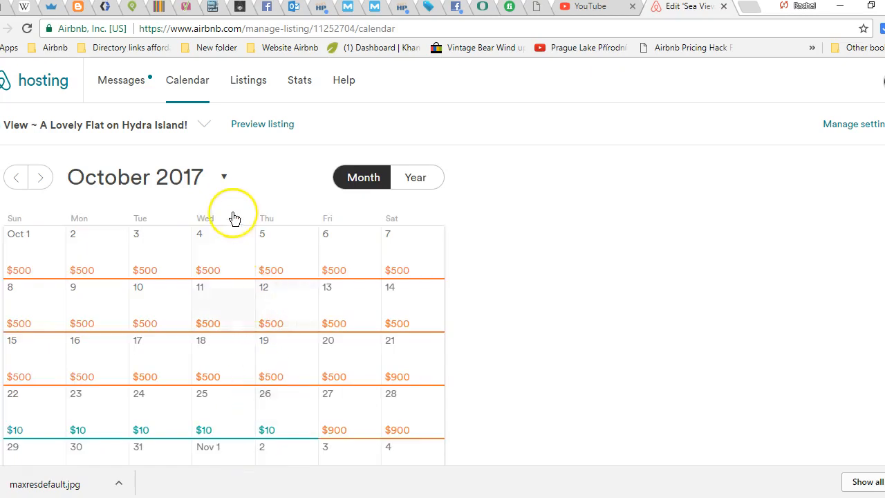
mouse_move(416, 177)
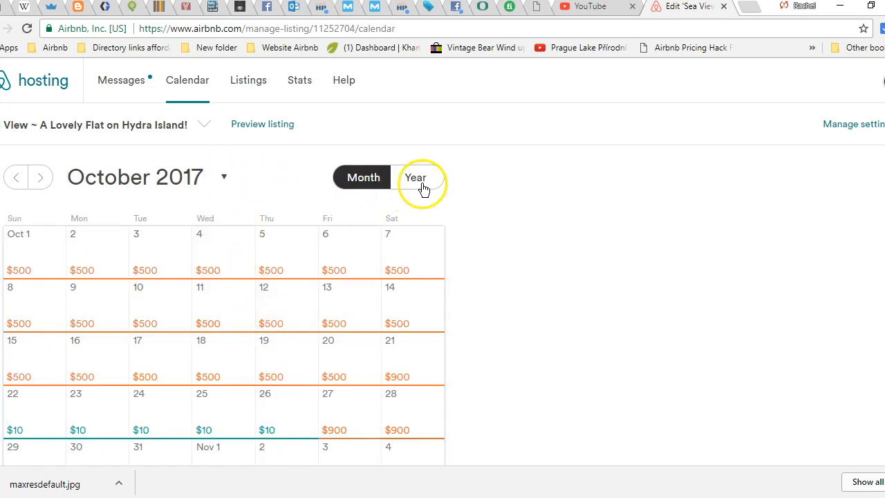
click(416, 177)
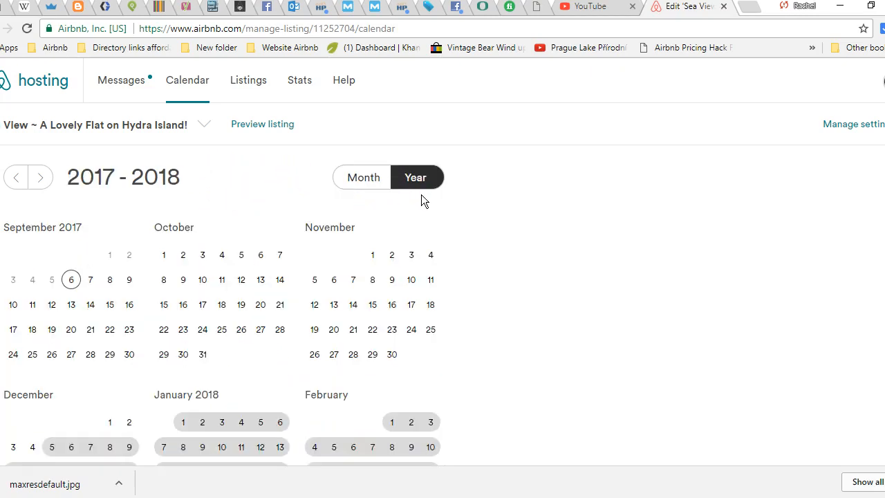
- Scroll the year overview down to June–August 2018
scroll(down, 3)
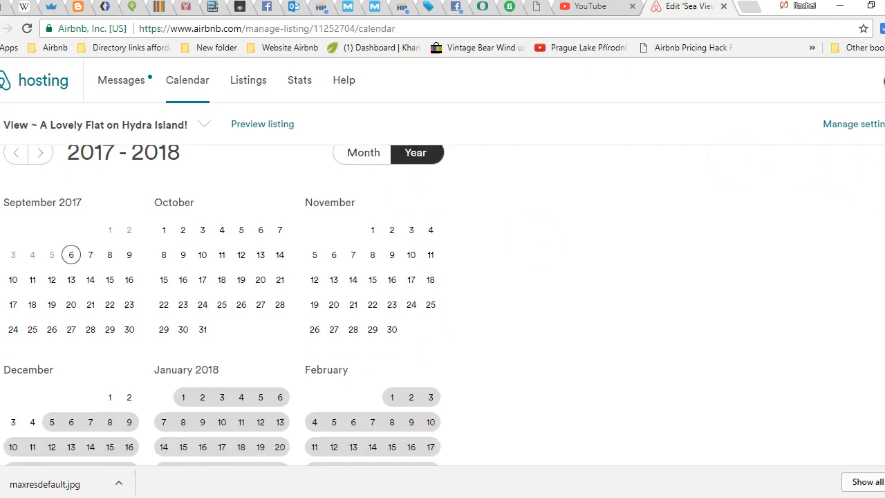
scroll(down, 3)
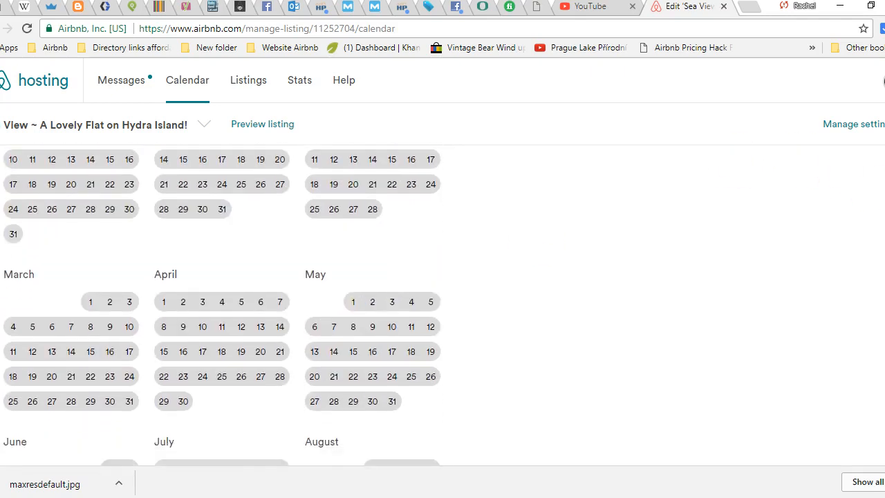
scroll(down, 3)
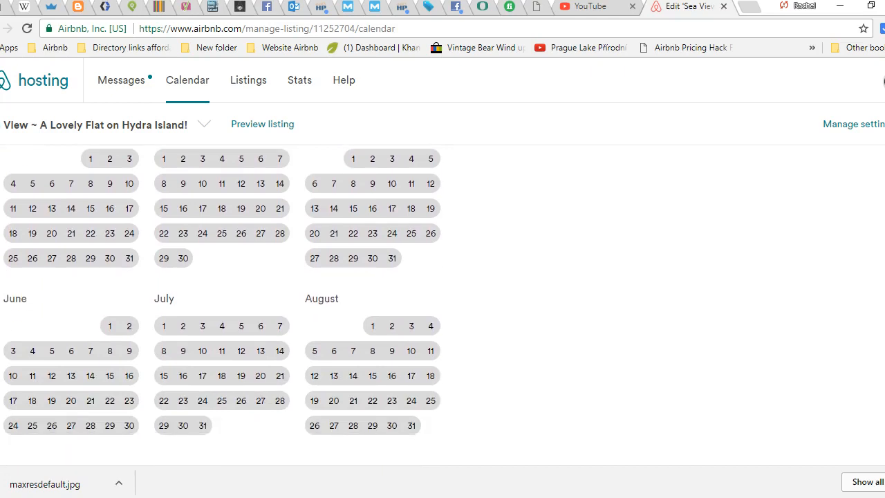
scroll(up, 3)
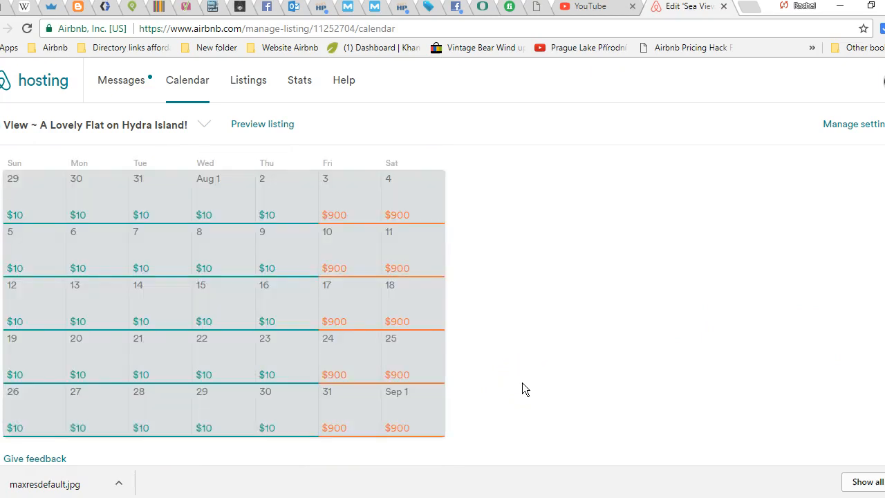
mouse_move(239, 250)
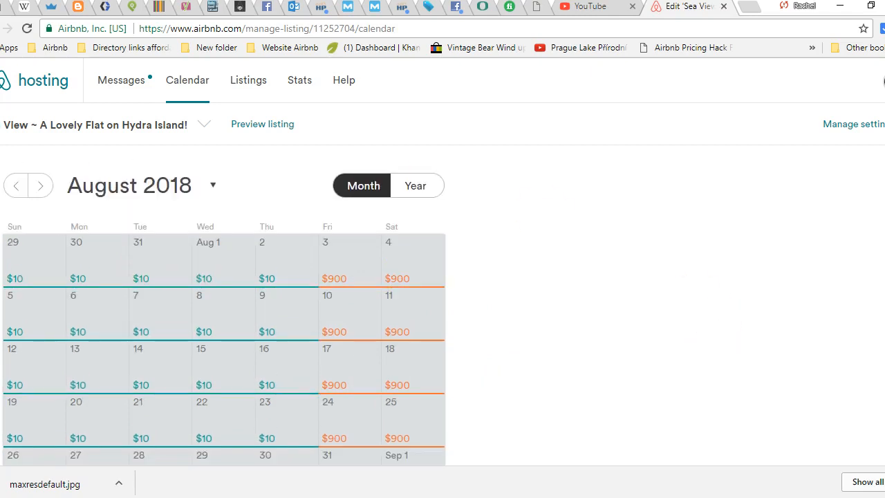
mouse_move(222, 325)
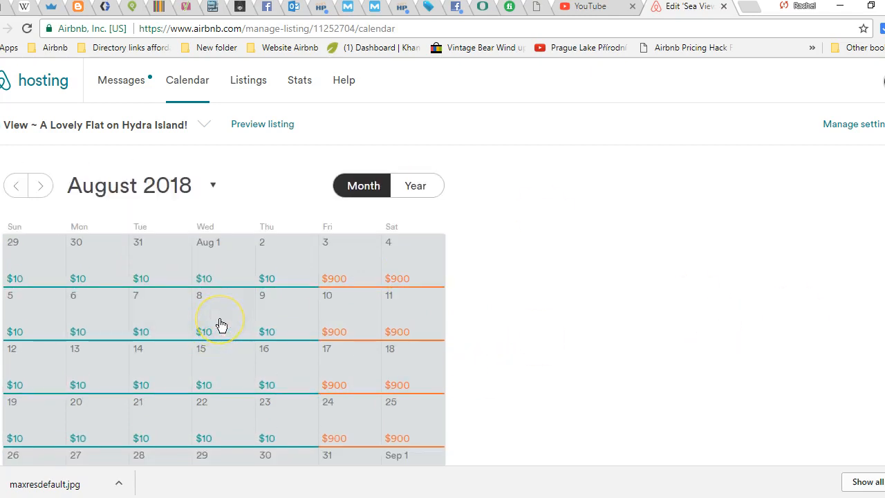
- Select August 8, 2018 and extend the range's end date to 08/11/2018
click(224, 313)
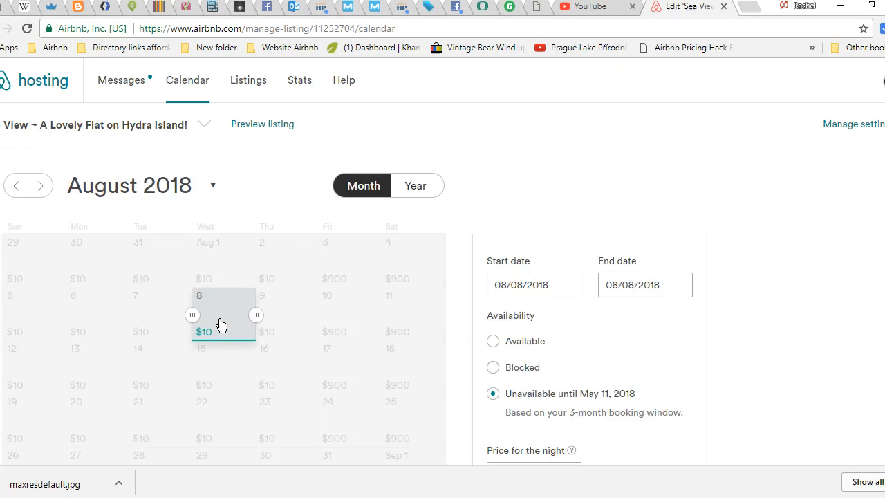
mouse_move(410, 321)
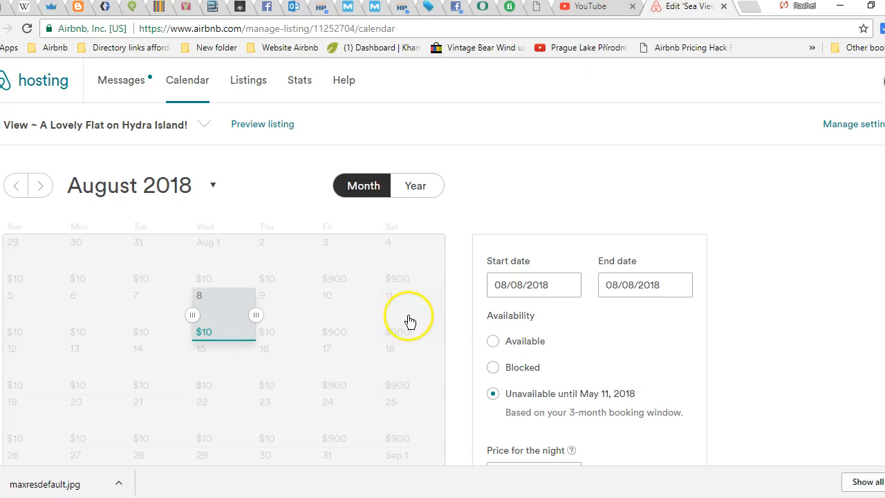
click(645, 285)
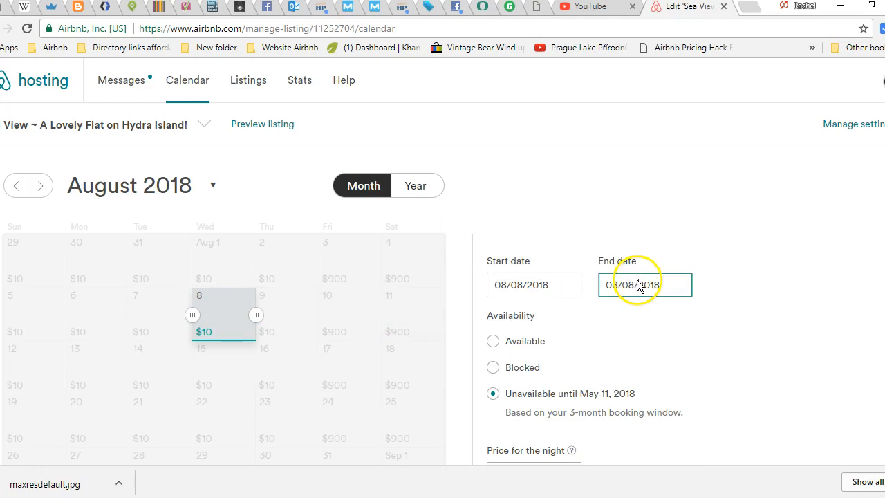
click(645, 285)
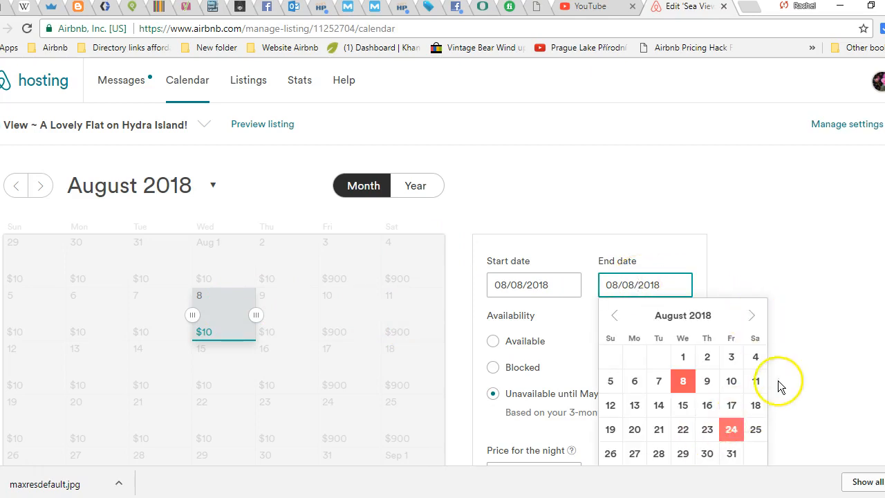
click(755, 381)
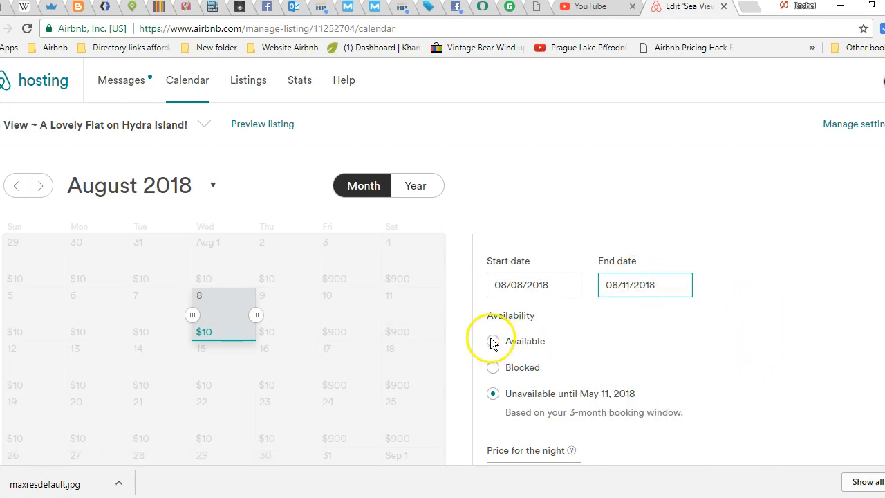
- Mark August 8–11 as Available to guests
click(492, 341)
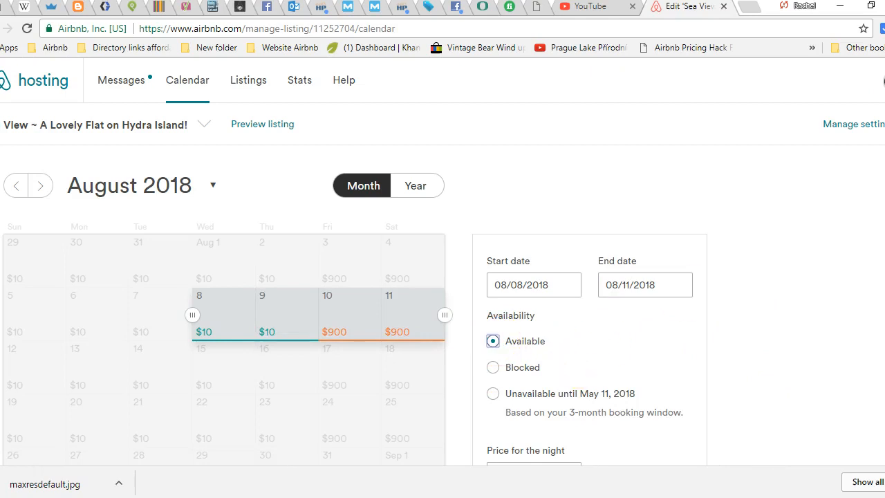
scroll(down, 3)
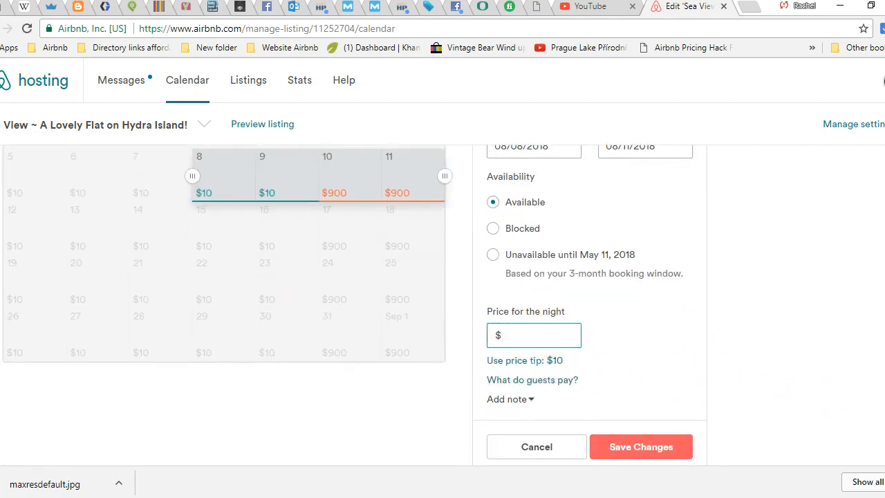
scroll(down, 3)
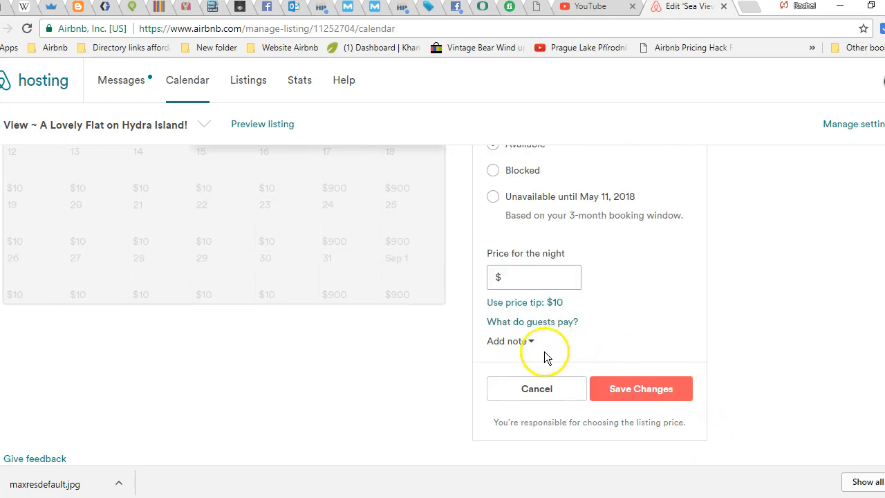
- Add the note 'special event' to August 8–11 and save the changes
click(511, 341)
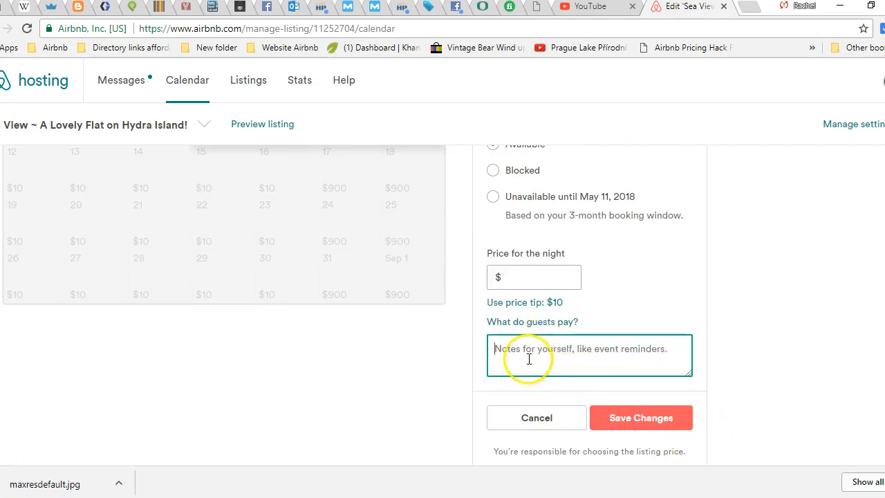
text(sp)
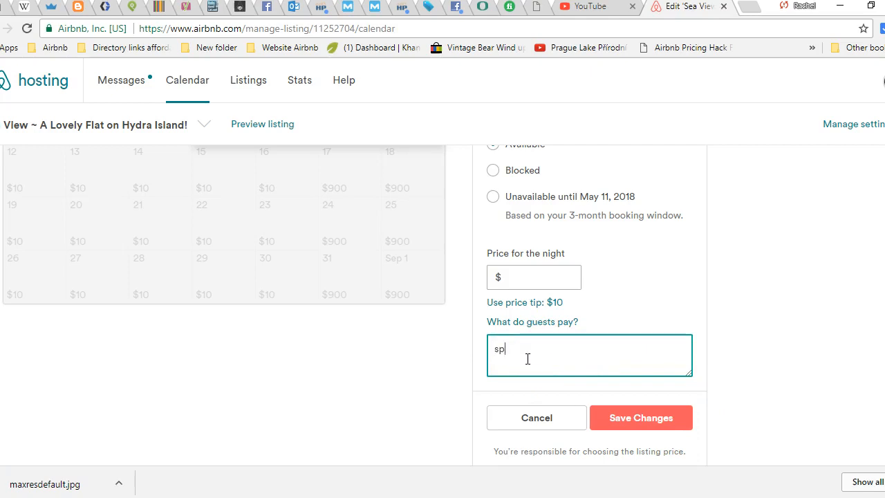
text(ecial event)
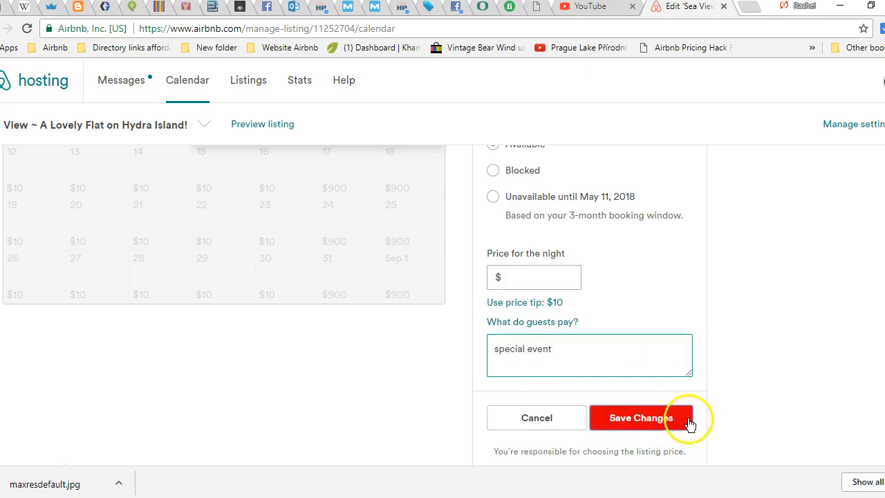
click(641, 417)
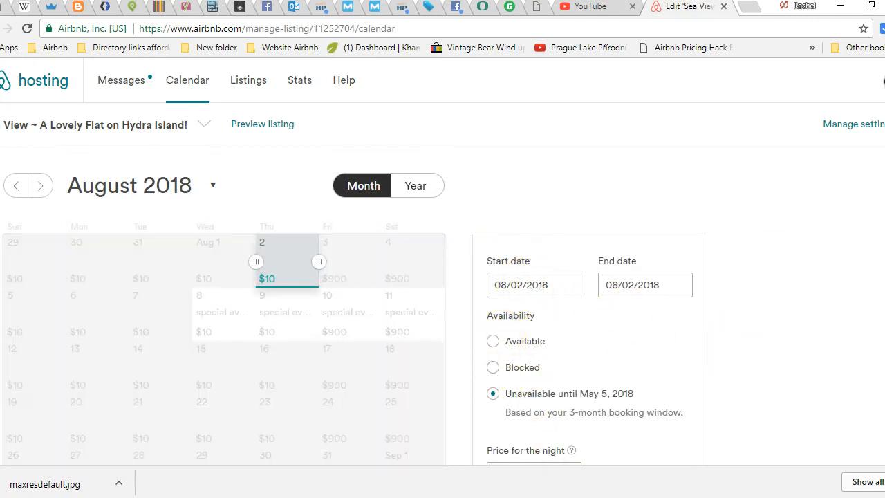
- Scroll through the August 2 night settings panel without changing anything
scroll(down, 3)
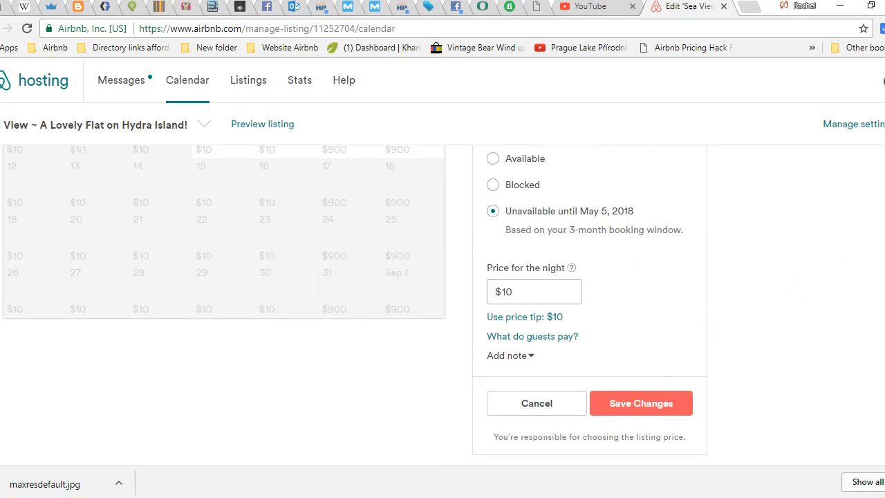
scroll(down, 3)
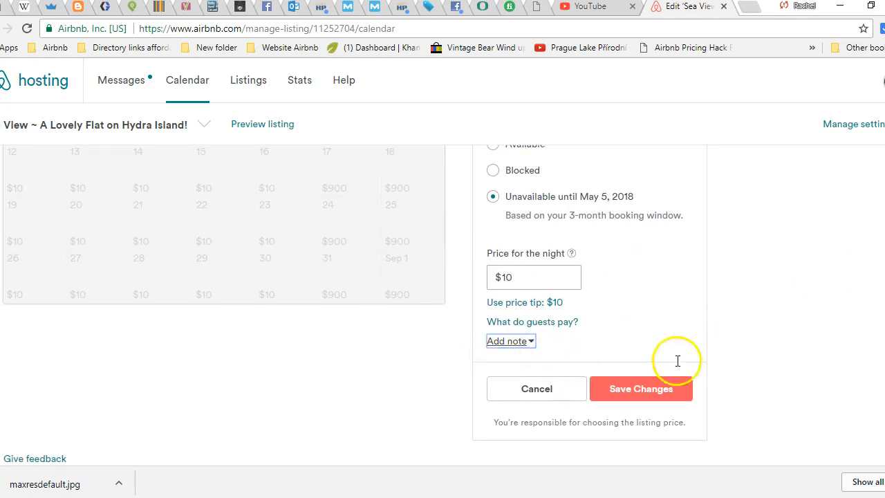
scroll(up, 3)
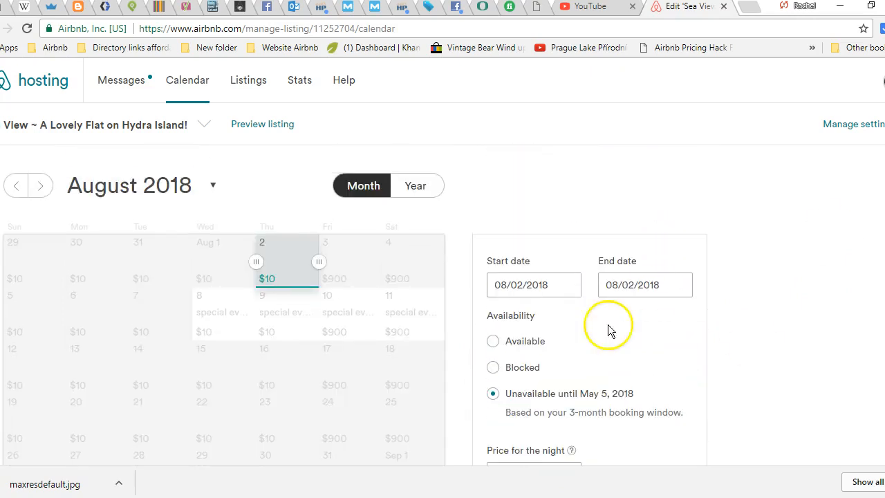
mouse_move(467, 204)
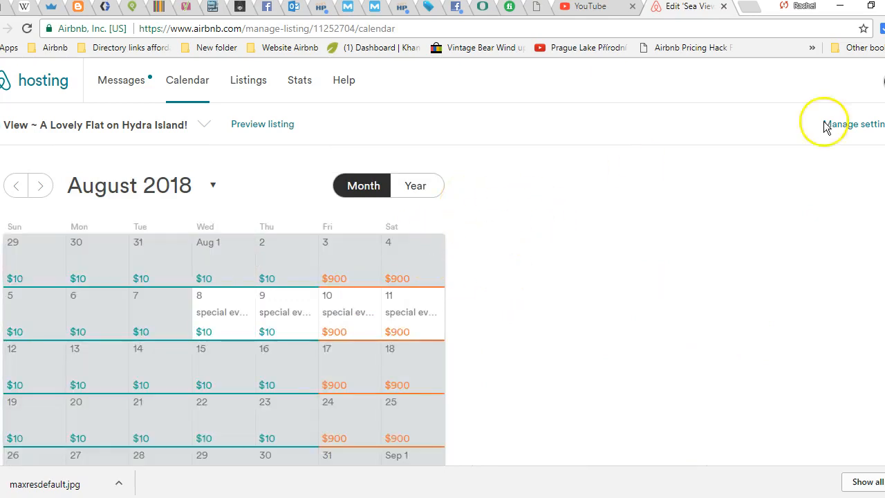
mouse_move(834, 283)
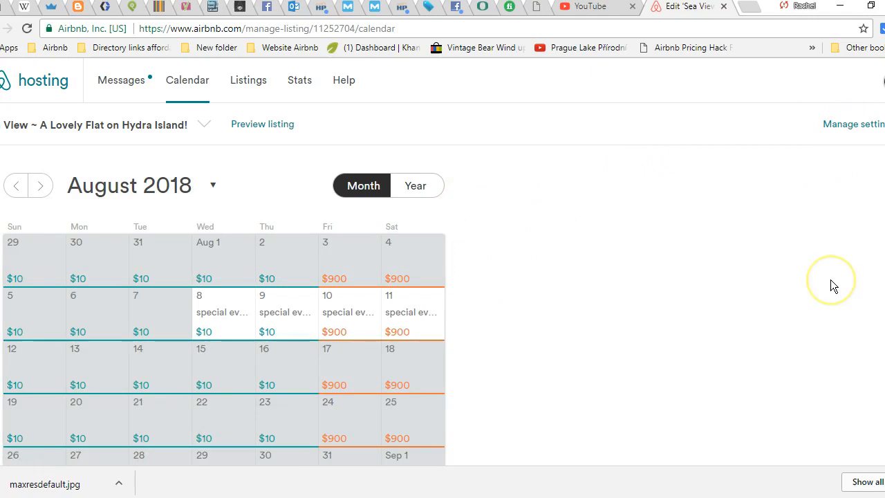
mouse_move(833, 285)
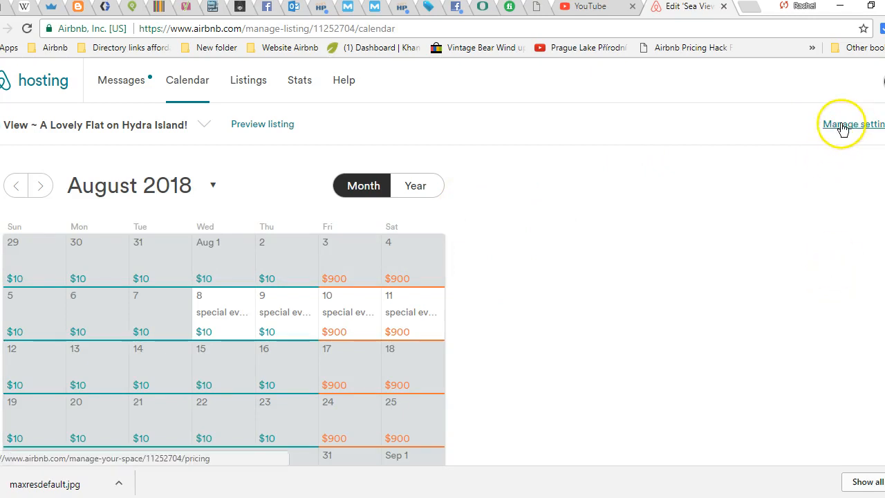
- Open Manage settings to reach the Hydra Island listing's Pricing page
click(851, 124)
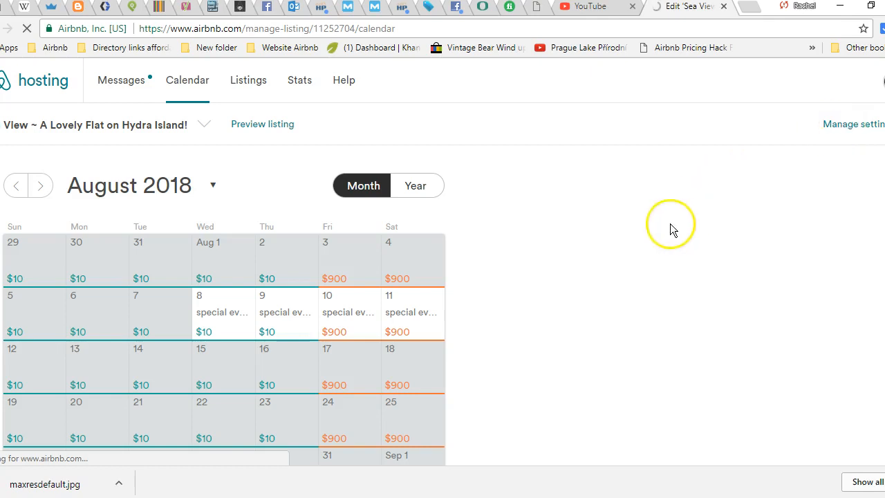
mouse_move(629, 251)
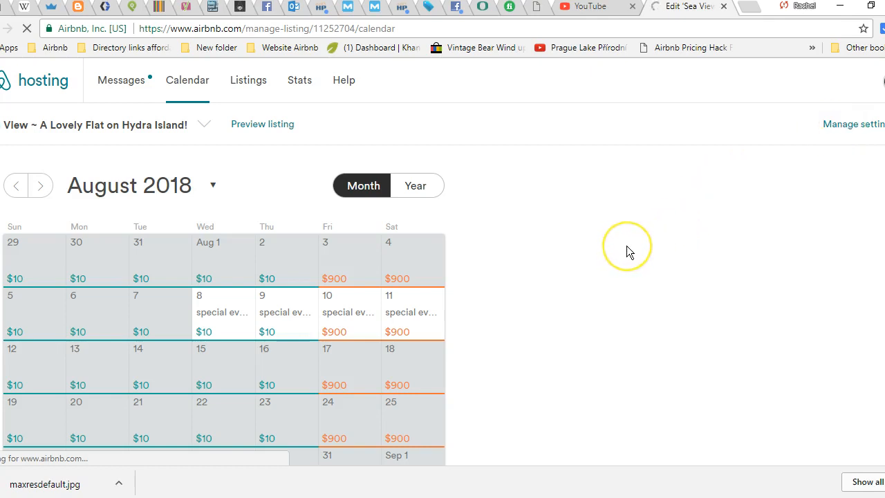
mouse_move(629, 251)
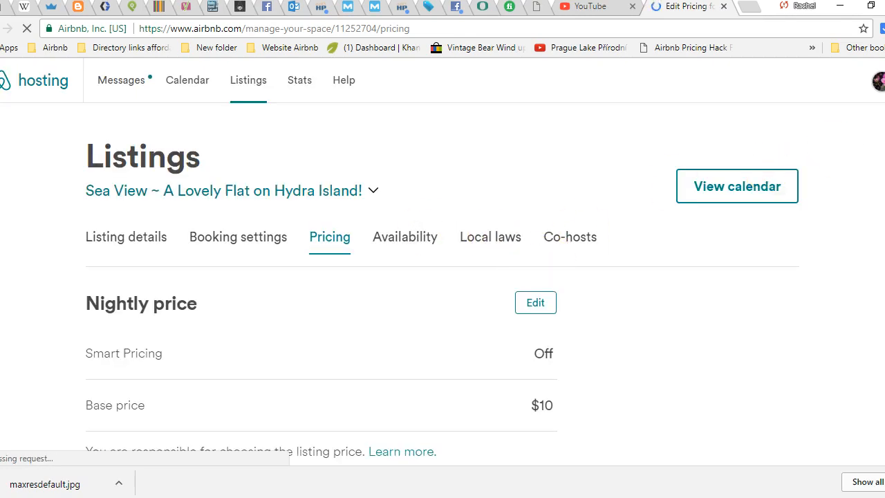
- Scroll through nightly price, length-of-stay, extra charges and Currency sections of Pricing
scroll(down, 3)
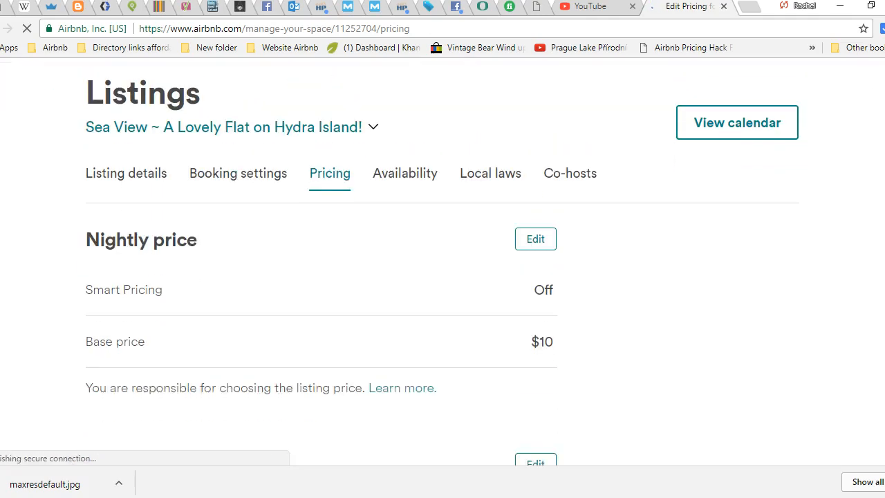
scroll(down, 3)
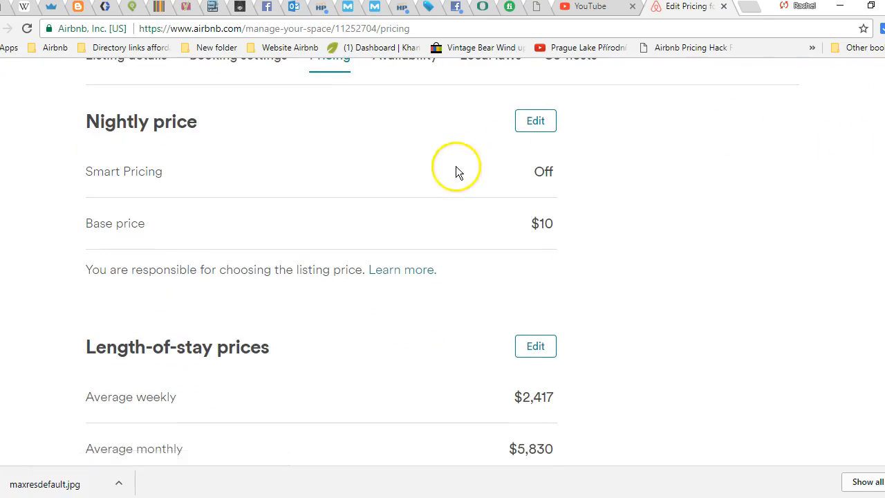
mouse_move(420, 243)
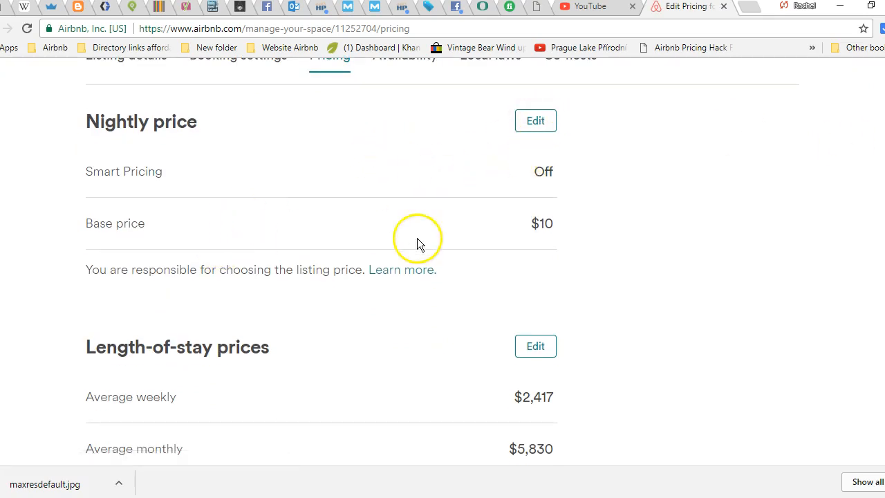
mouse_move(563, 207)
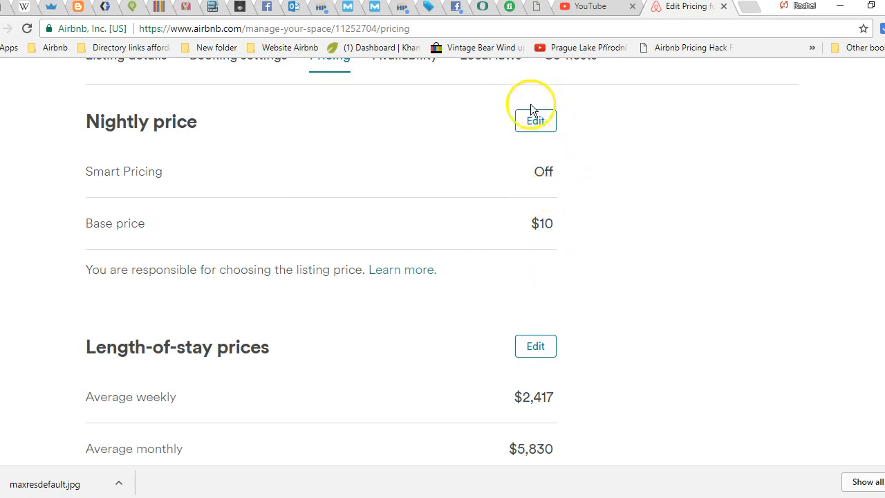
scroll(down, 3)
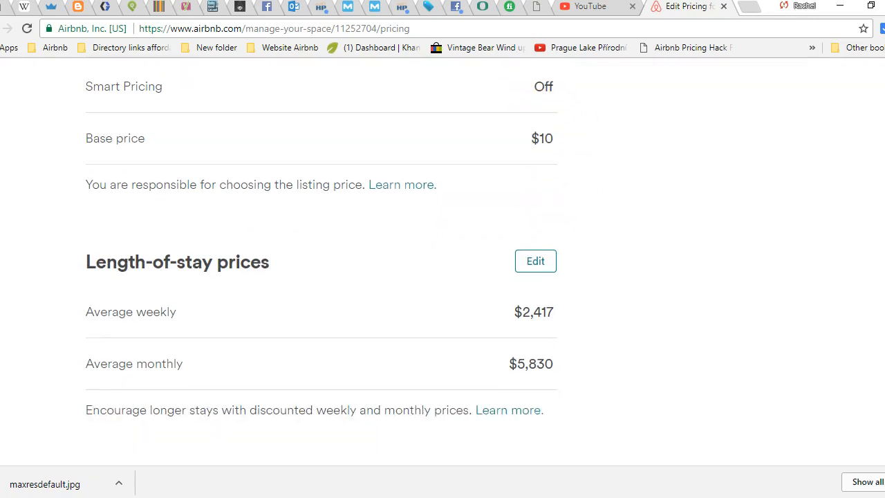
scroll(down, 3)
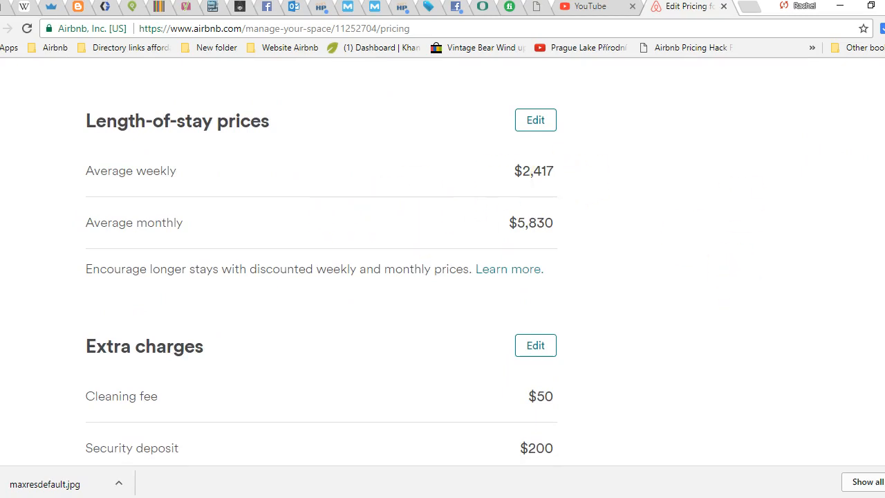
scroll(down, 3)
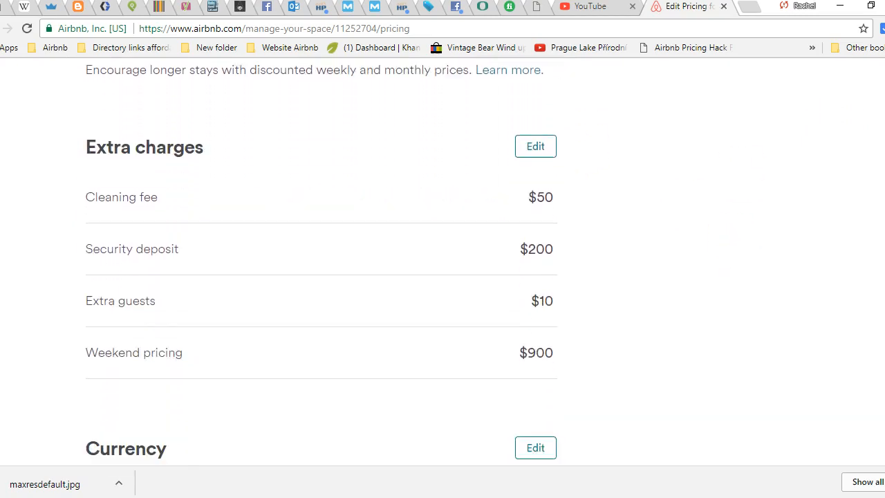
scroll(down, 3)
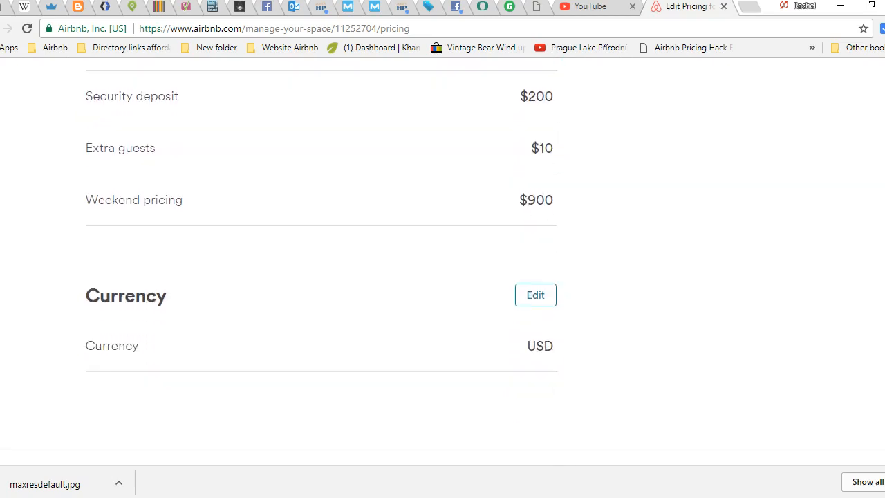
scroll(down, 3)
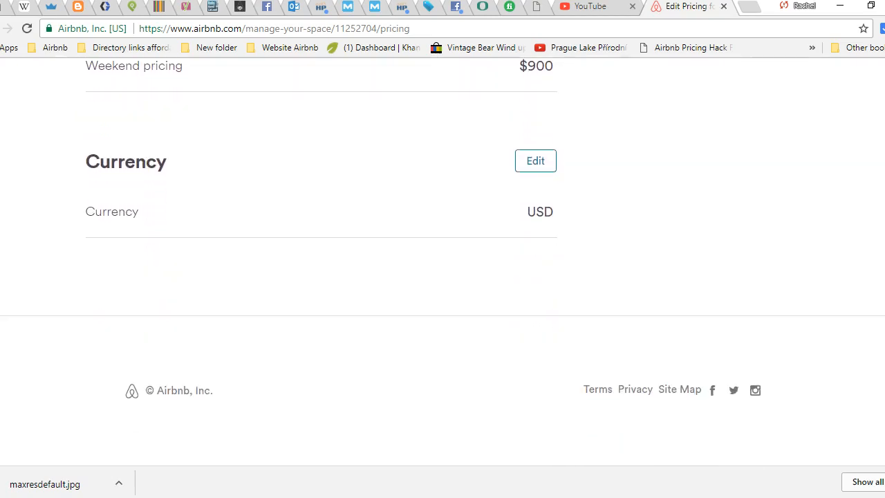
scroll(up, 3)
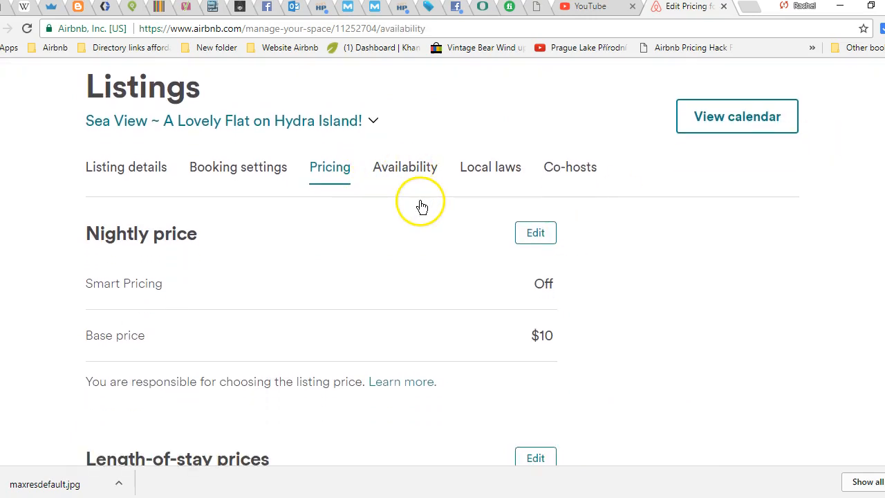
- Switch to the listing's Availability settings
click(406, 167)
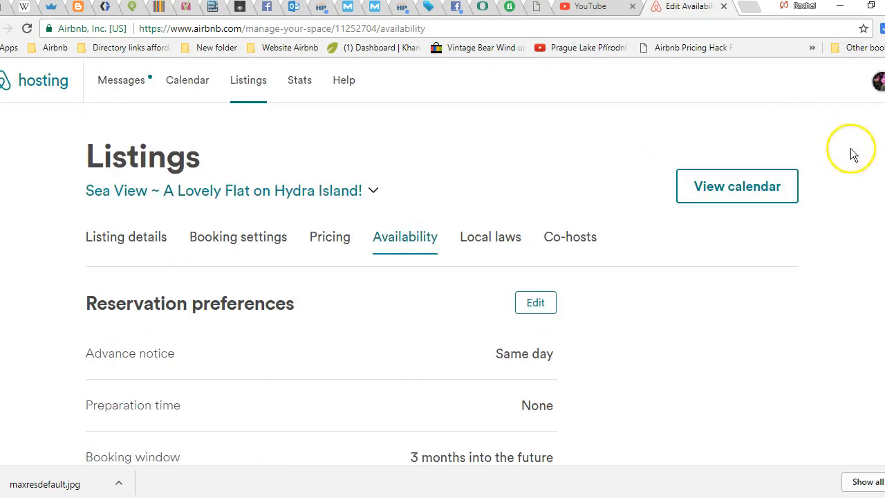
scroll(down, 3)
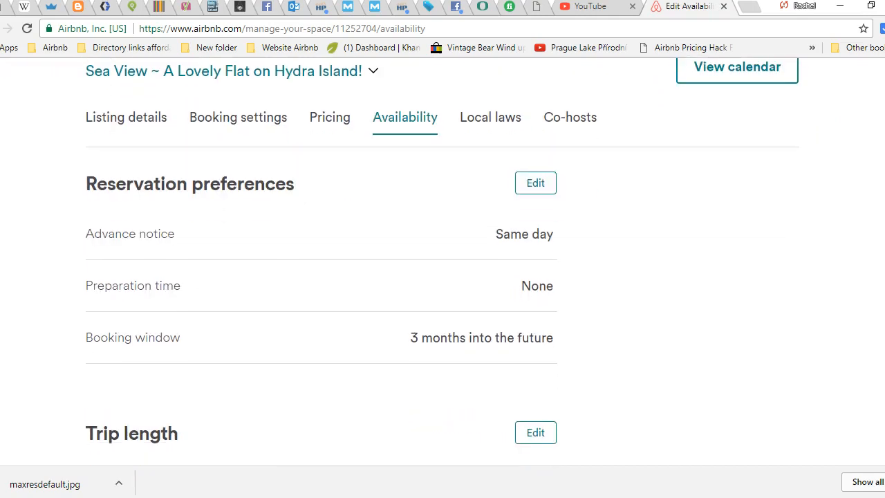
scroll(up, 3)
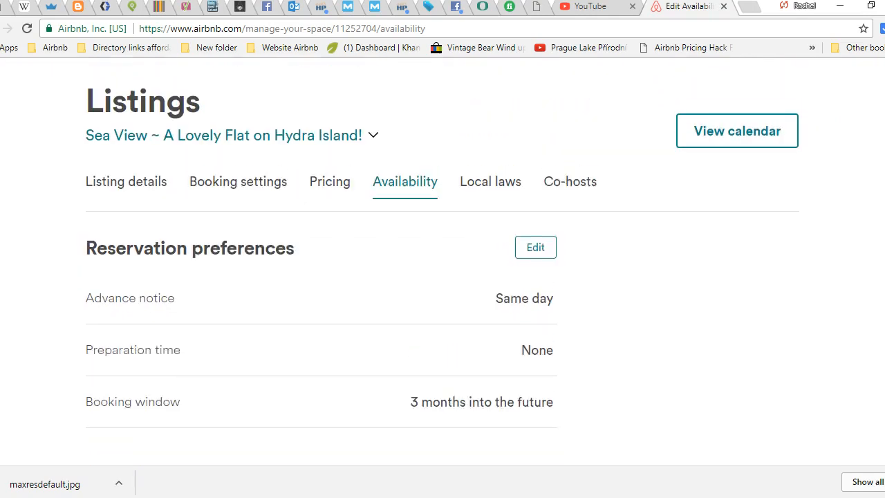
scroll(down, 3)
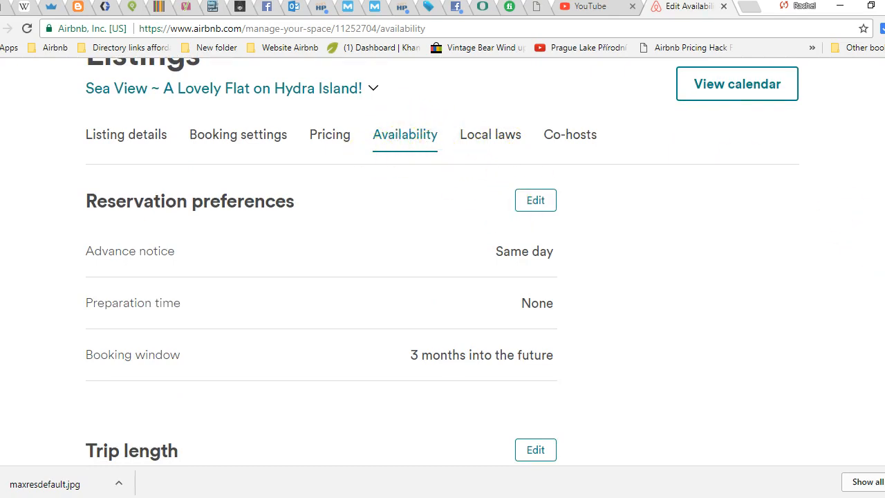
scroll(down, 3)
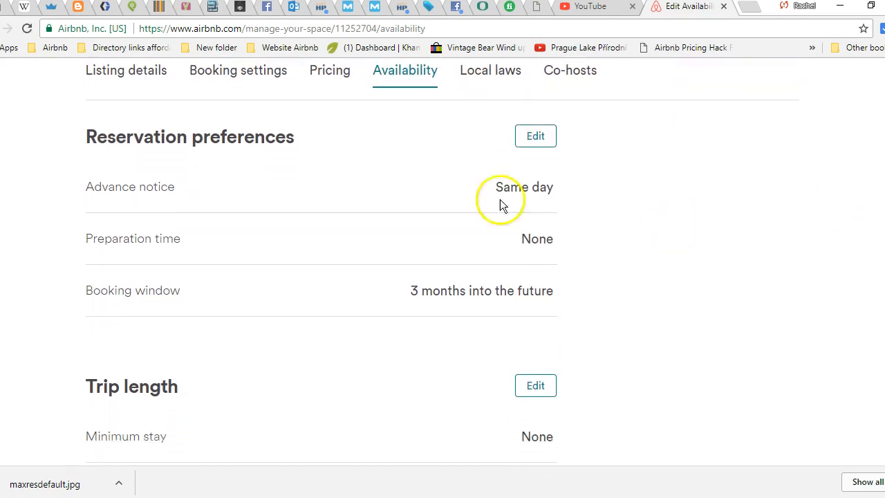
mouse_move(469, 188)
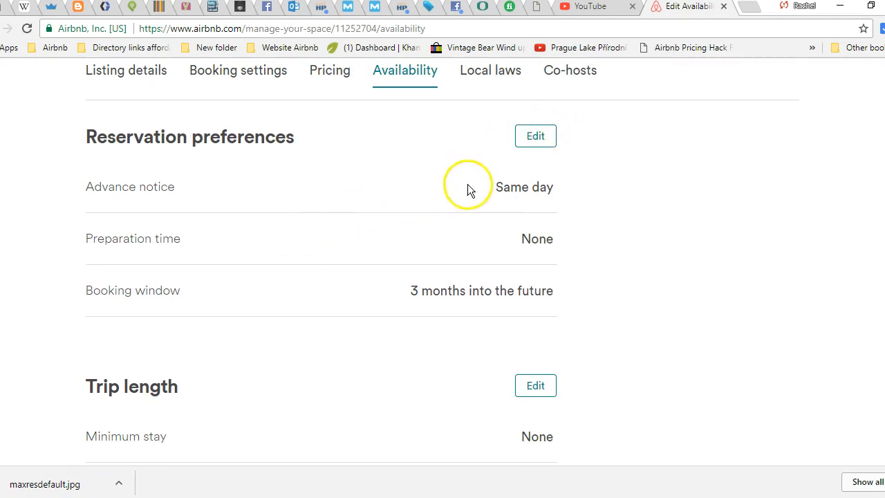
mouse_move(536, 135)
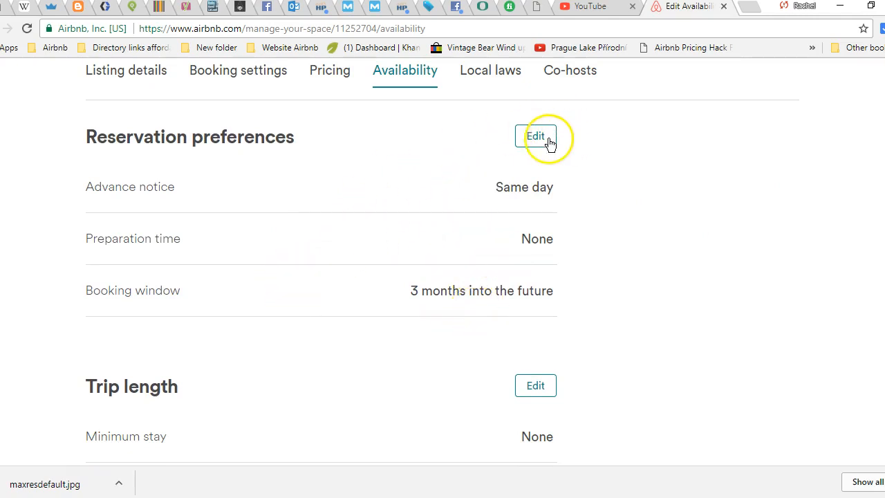
click(536, 136)
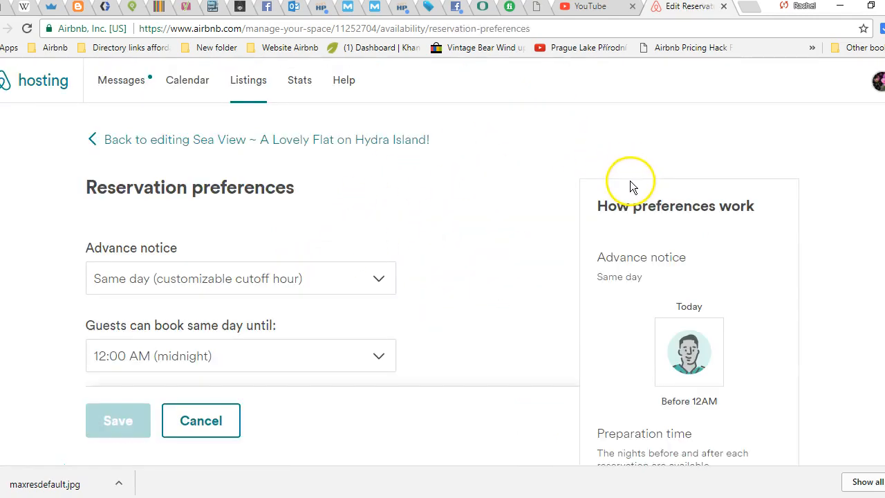
scroll(down, 3)
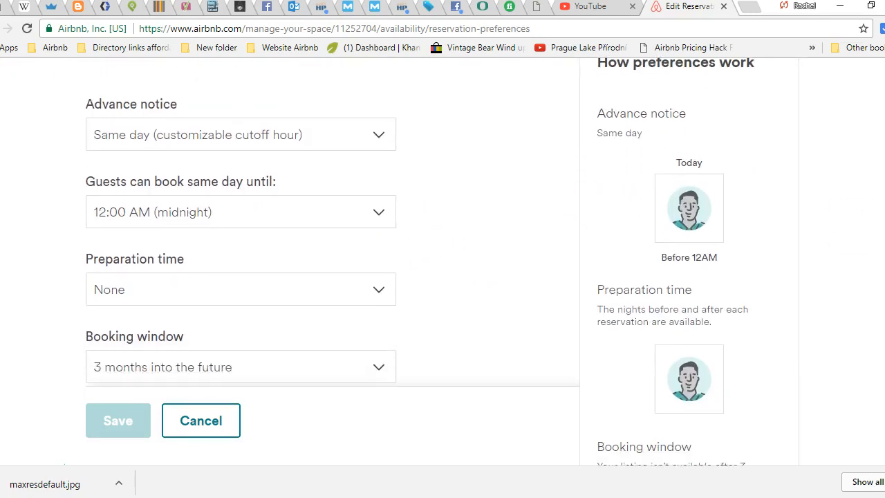
click(379, 134)
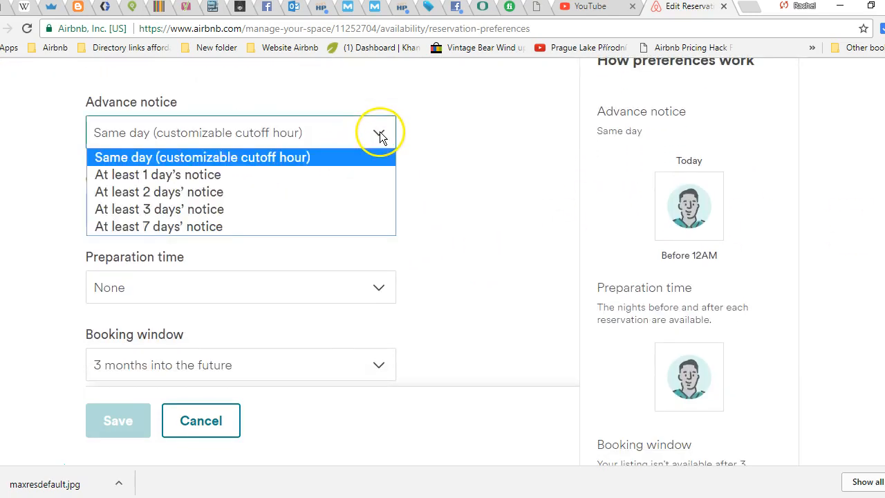
mouse_move(256, 174)
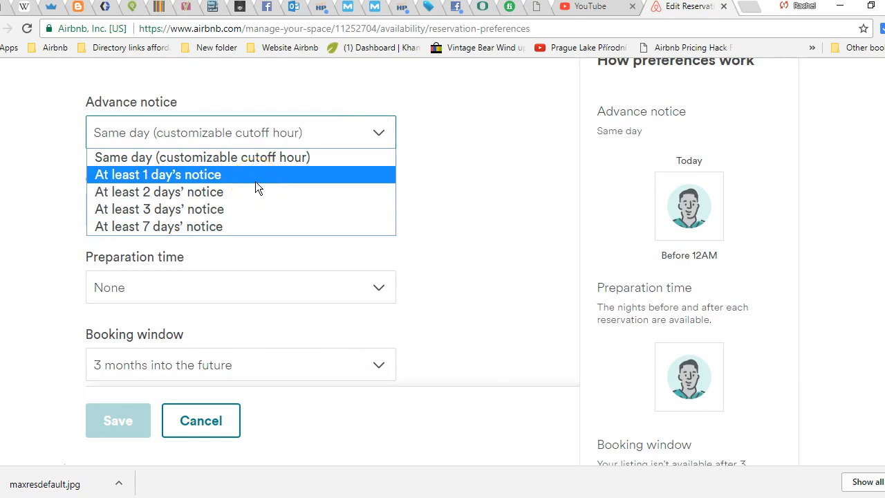
mouse_move(238, 157)
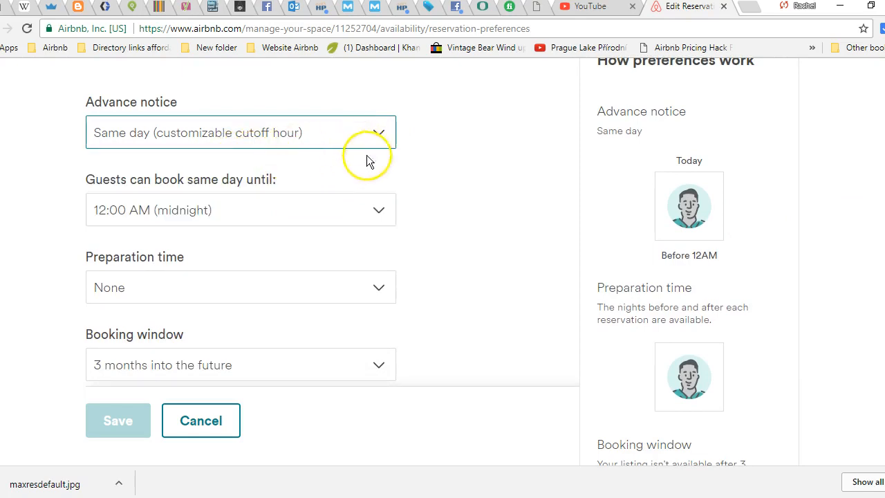
mouse_move(484, 159)
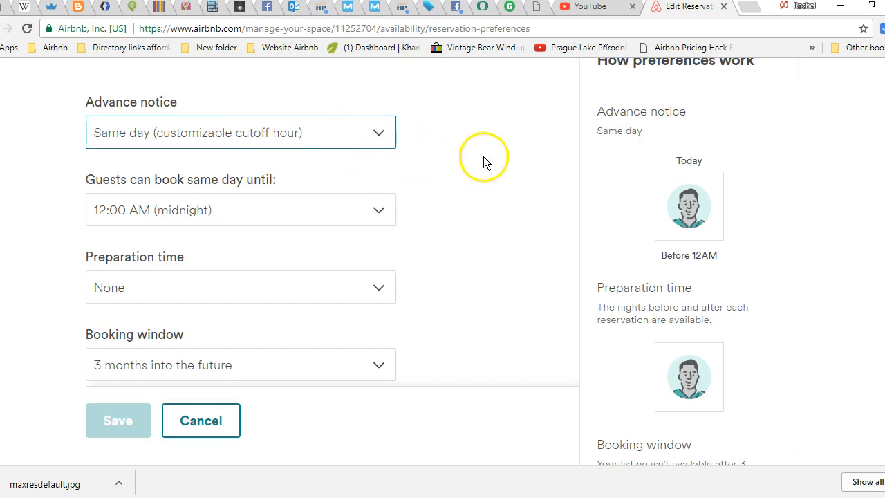
mouse_move(231, 211)
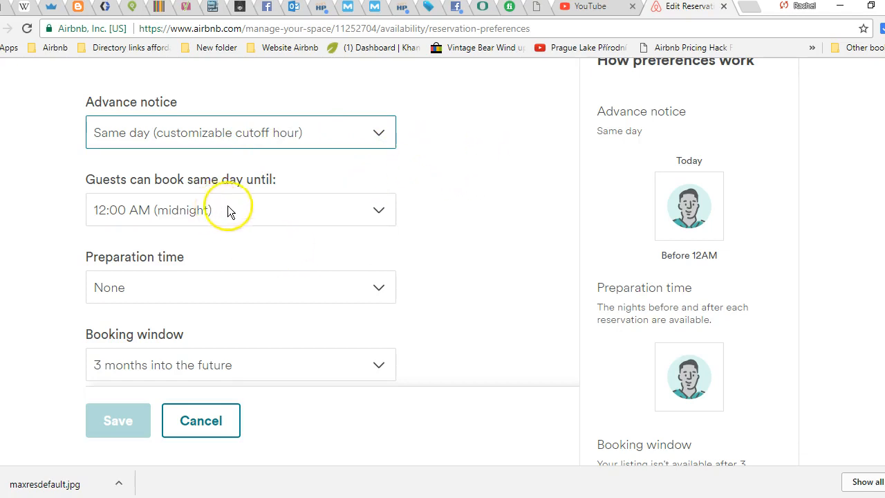
scroll(down, 3)
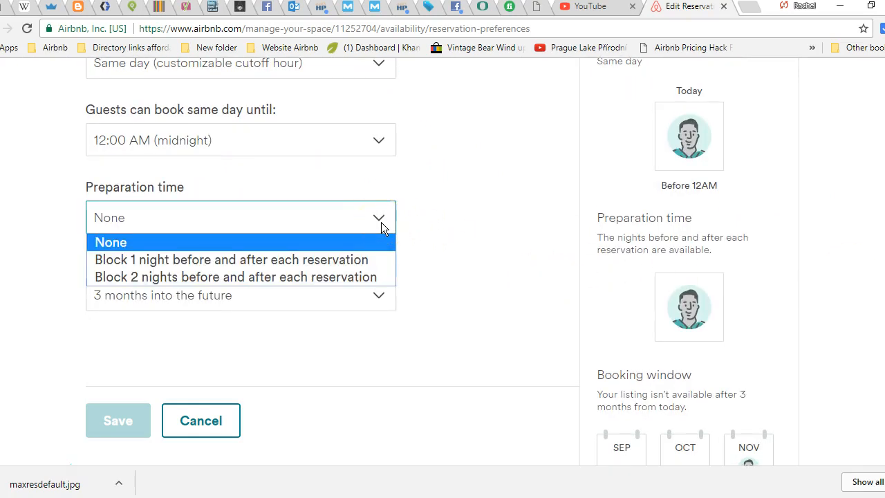
click(111, 242)
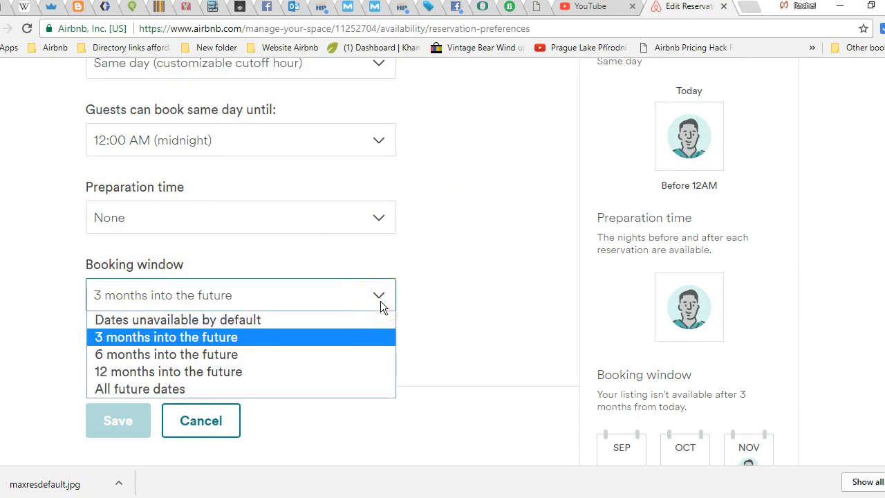
mouse_move(319, 389)
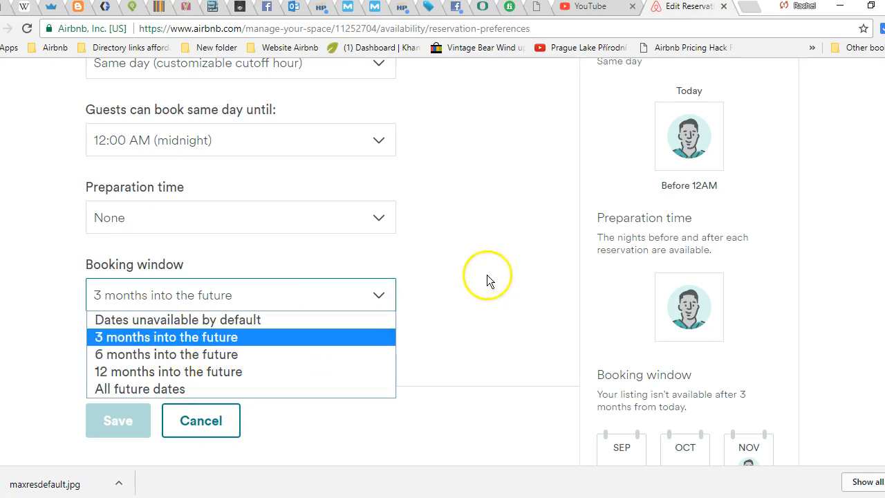
click(164, 336)
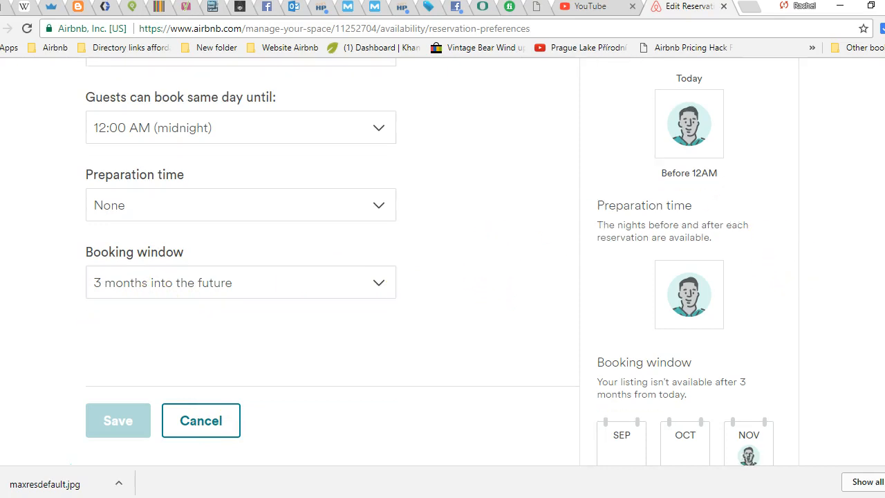
scroll(down, 3)
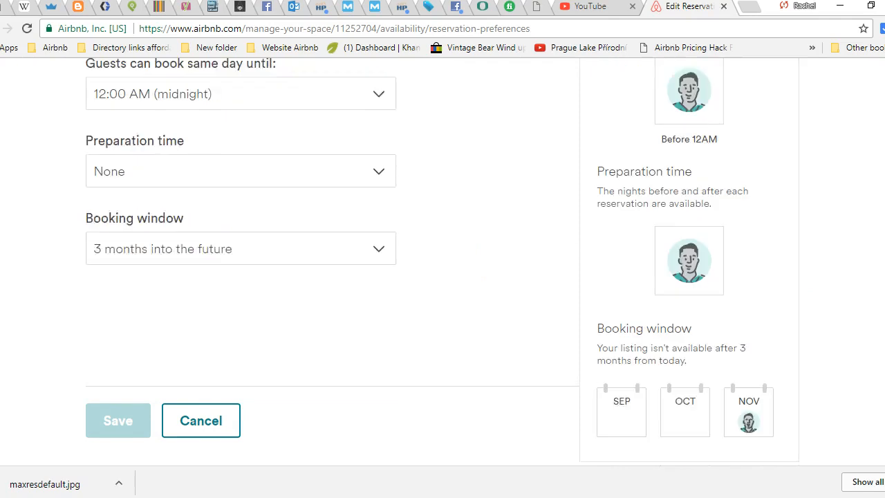
scroll(up, 3)
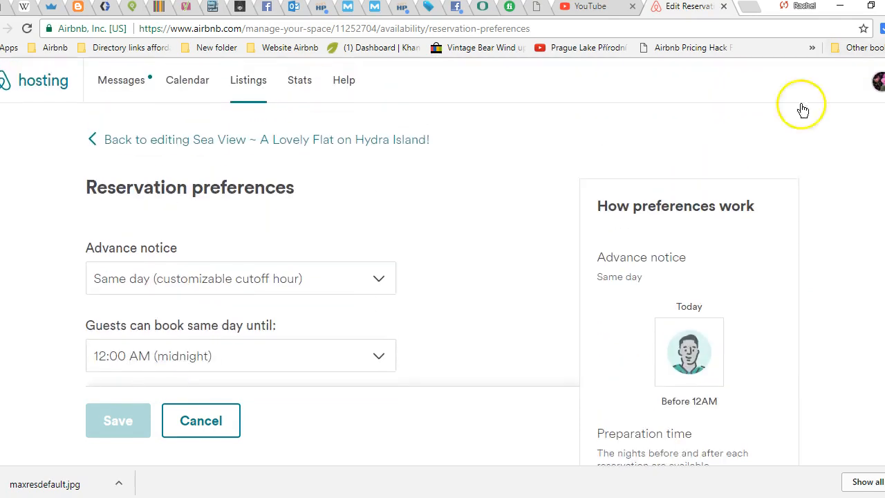
mouse_move(524, 236)
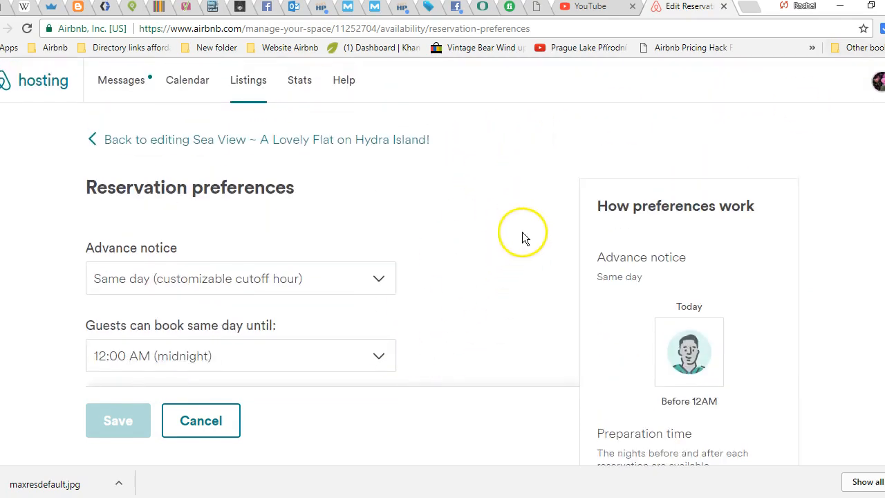
mouse_move(17, 76)
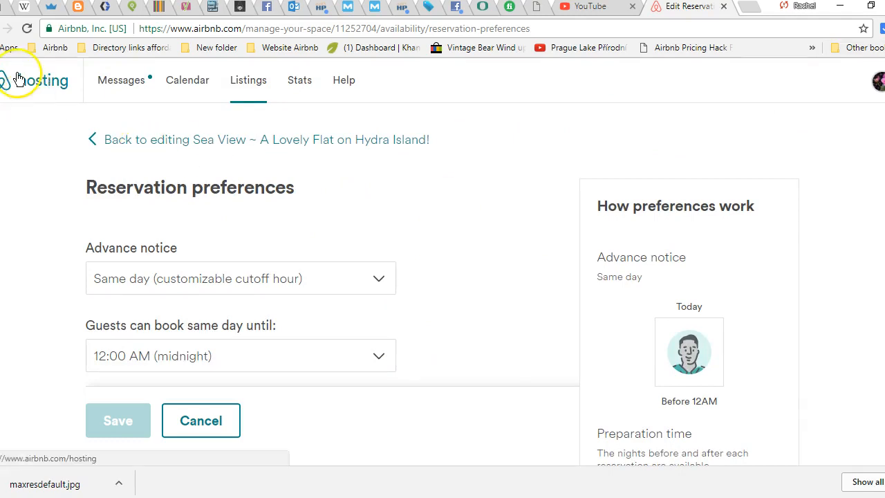
- Return to Sea View's Availability settings and review Trip length, Sync calendars and linked calendars
click(201, 420)
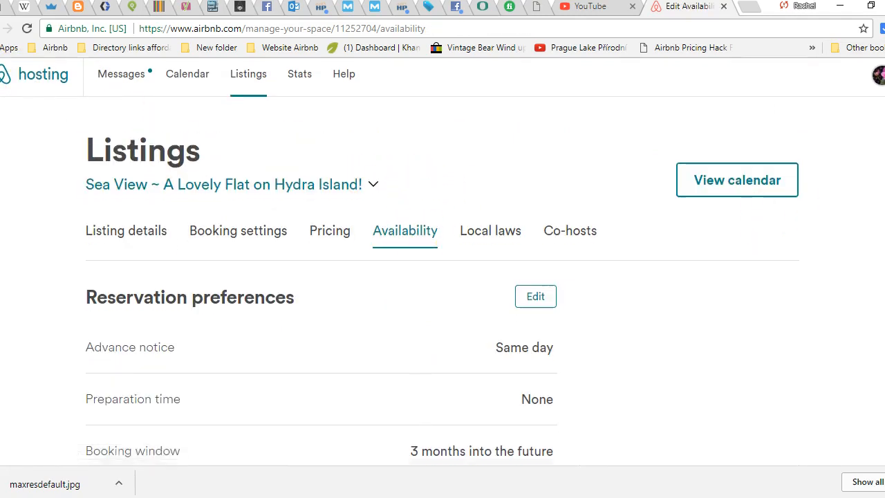
scroll(down, 3)
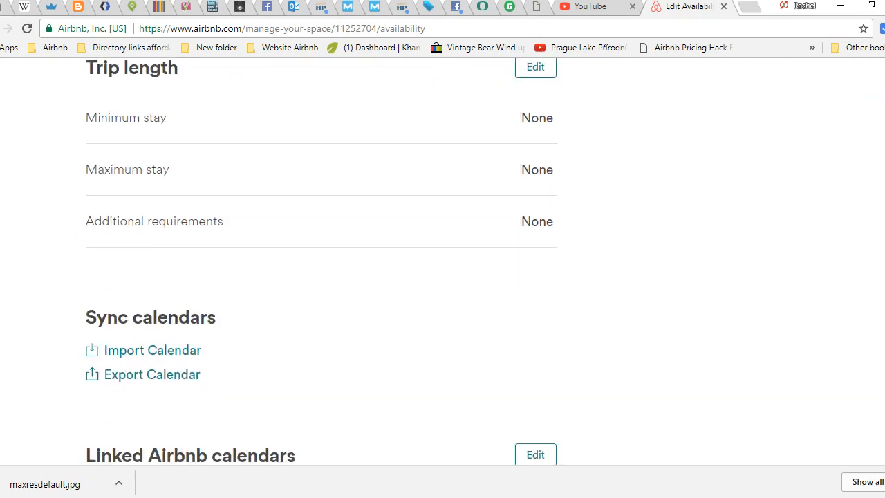
scroll(up, 3)
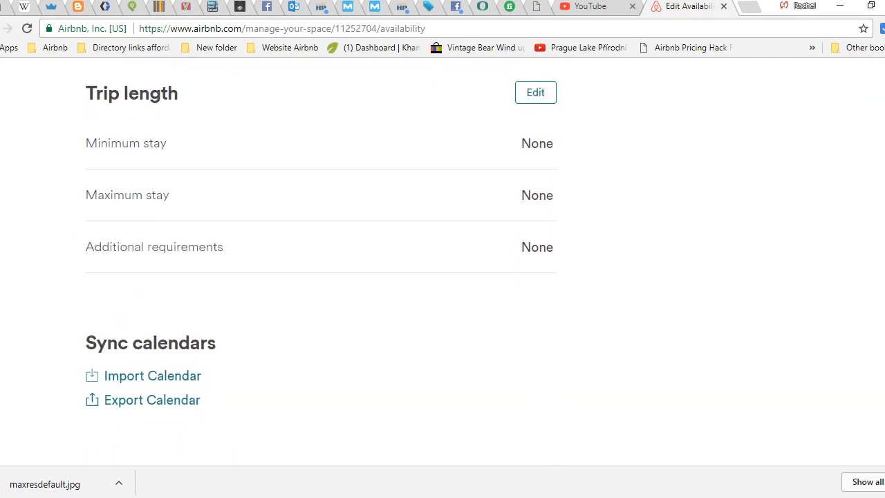
scroll(down, 3)
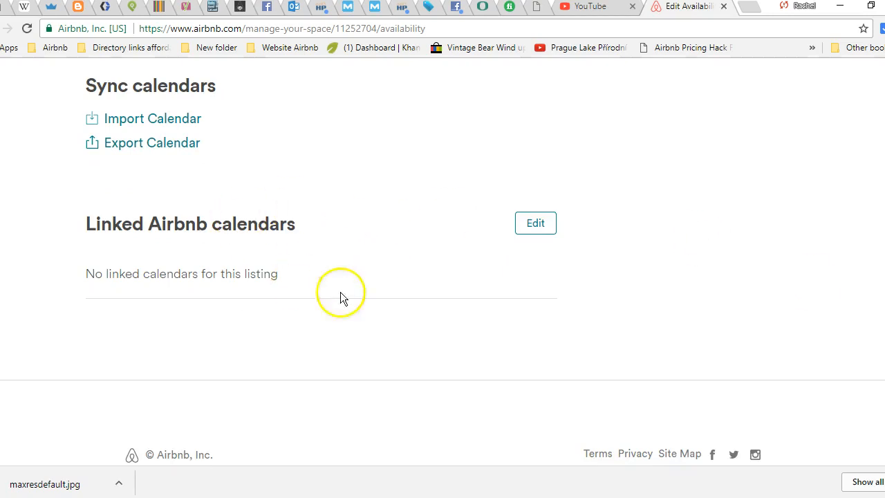
mouse_move(342, 297)
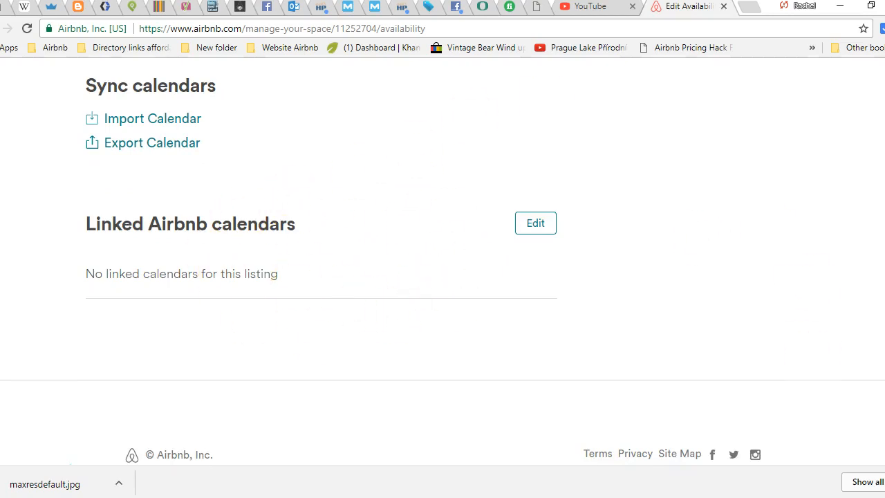
scroll(up, 3)
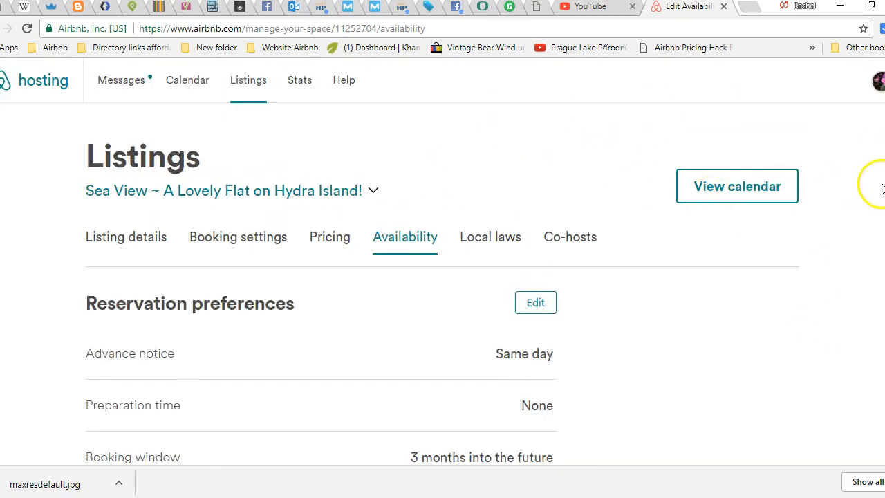
mouse_move(405, 236)
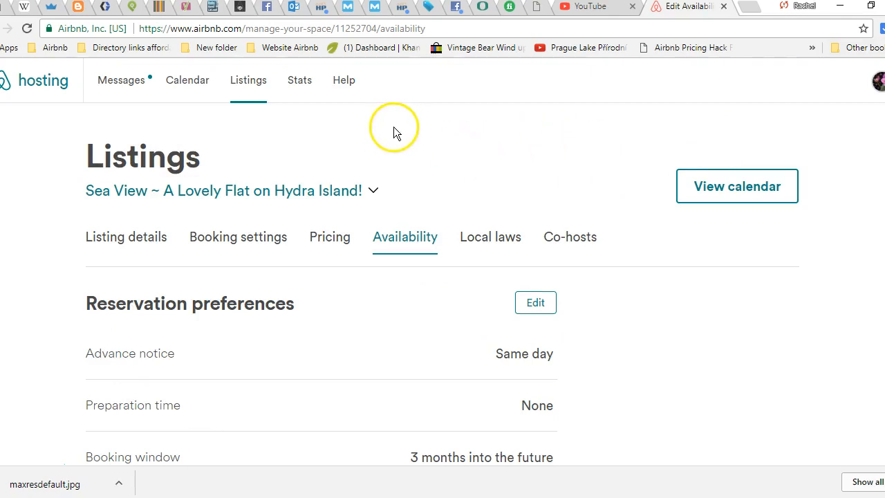
mouse_move(397, 132)
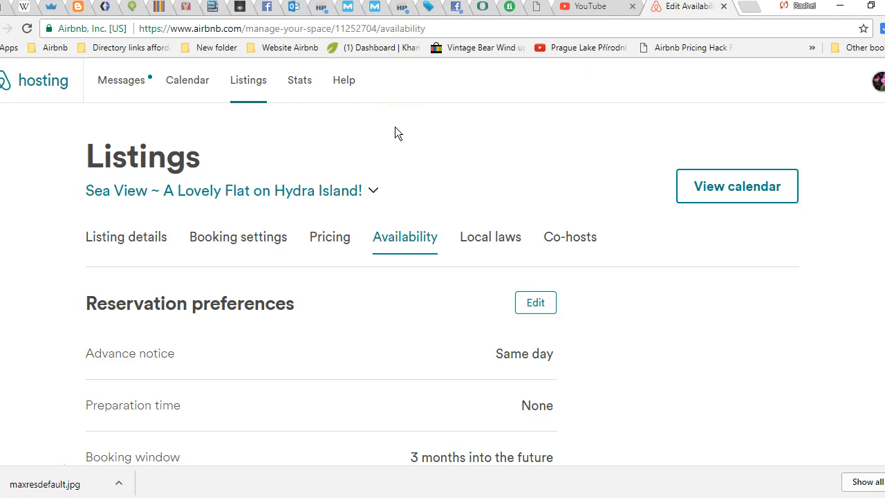
mouse_move(49, 474)
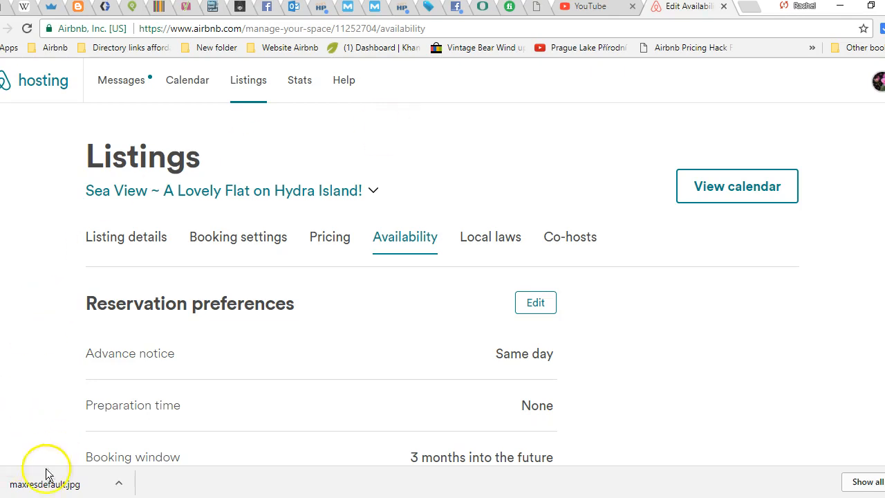
mouse_move(36, 477)
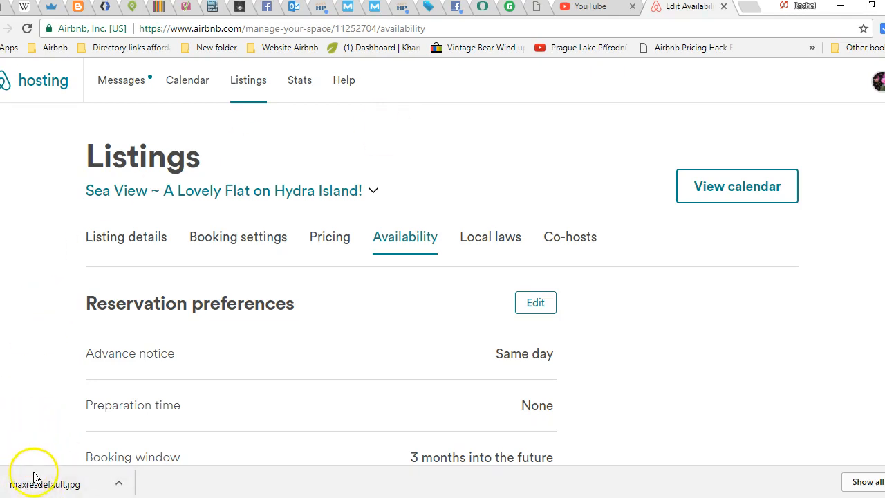